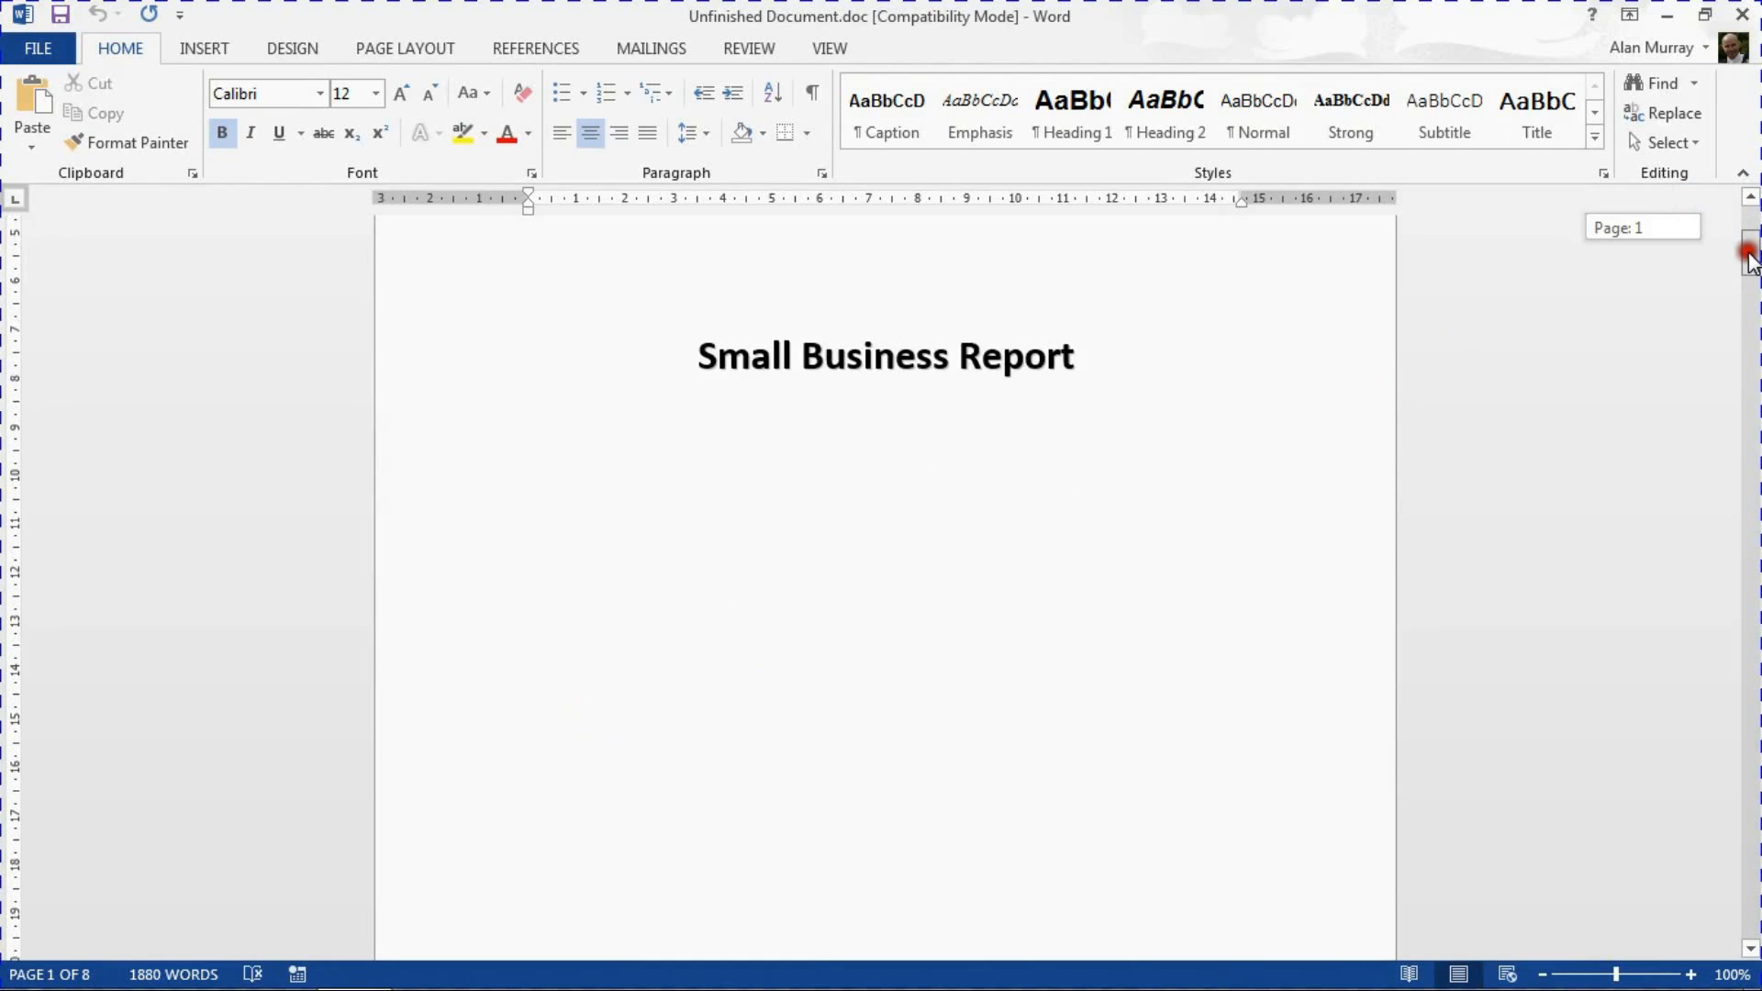
# Step: Show the Design ribbon with the Page Background group for the report cover page
pyautogui.scroll(-3)
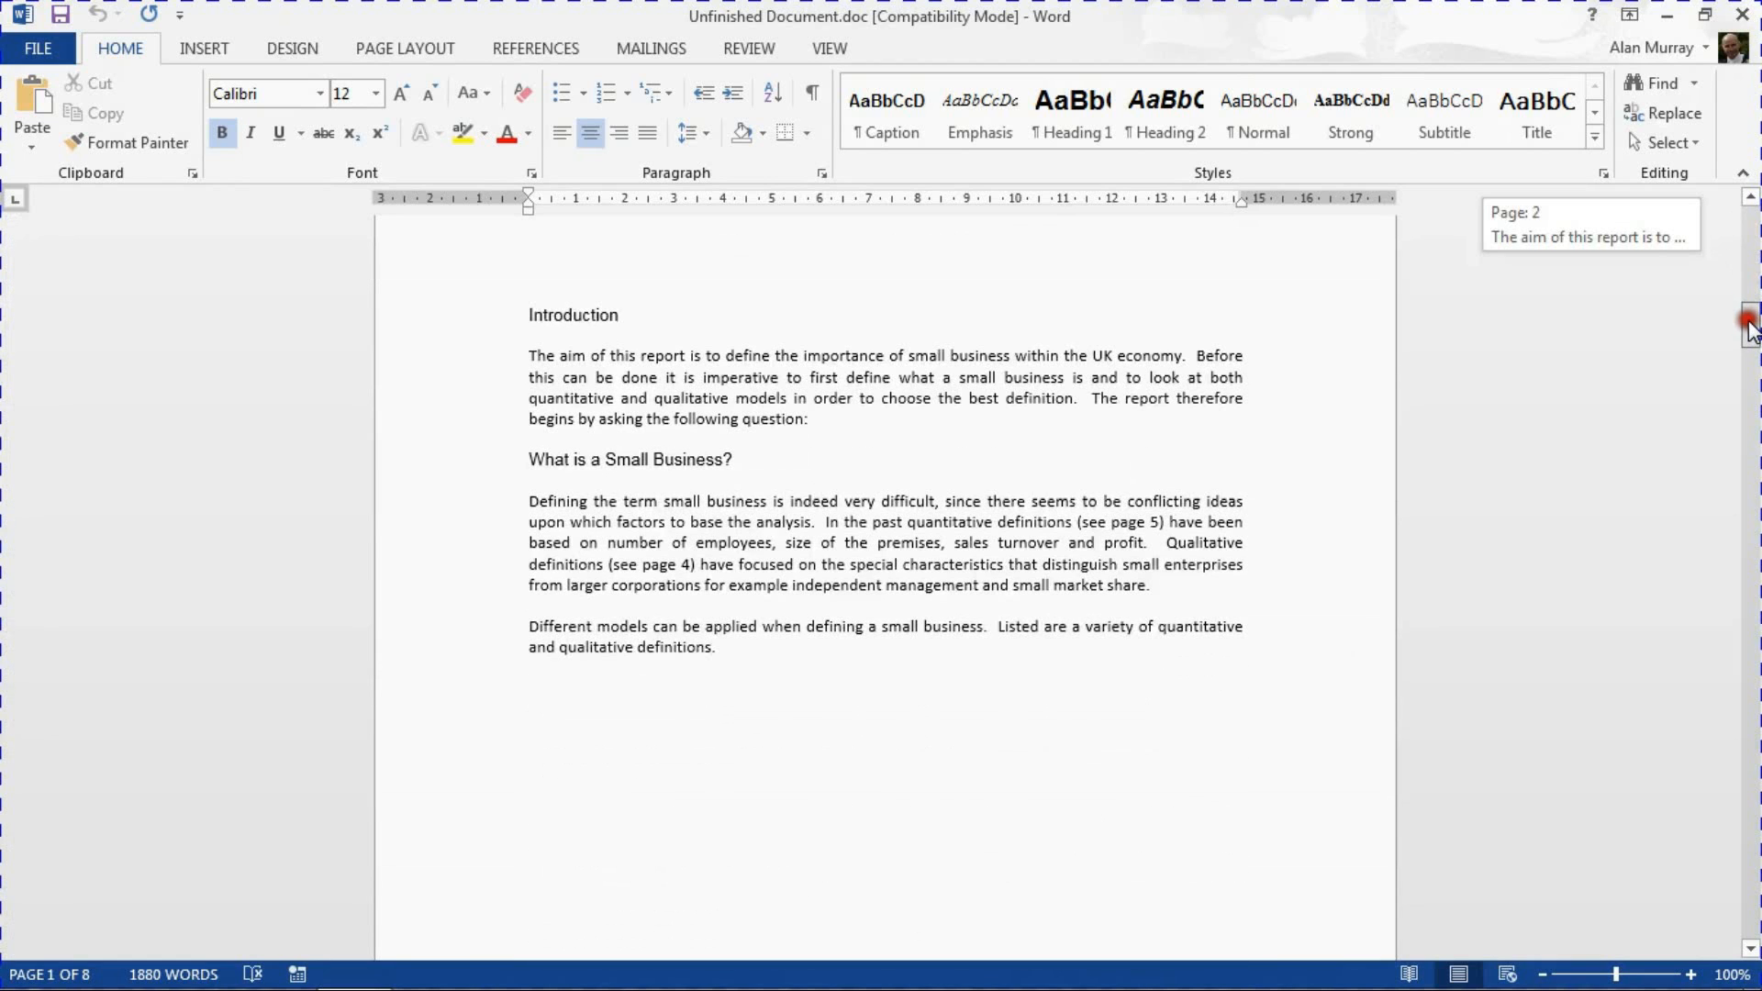
pyautogui.moveTo(1679, 319)
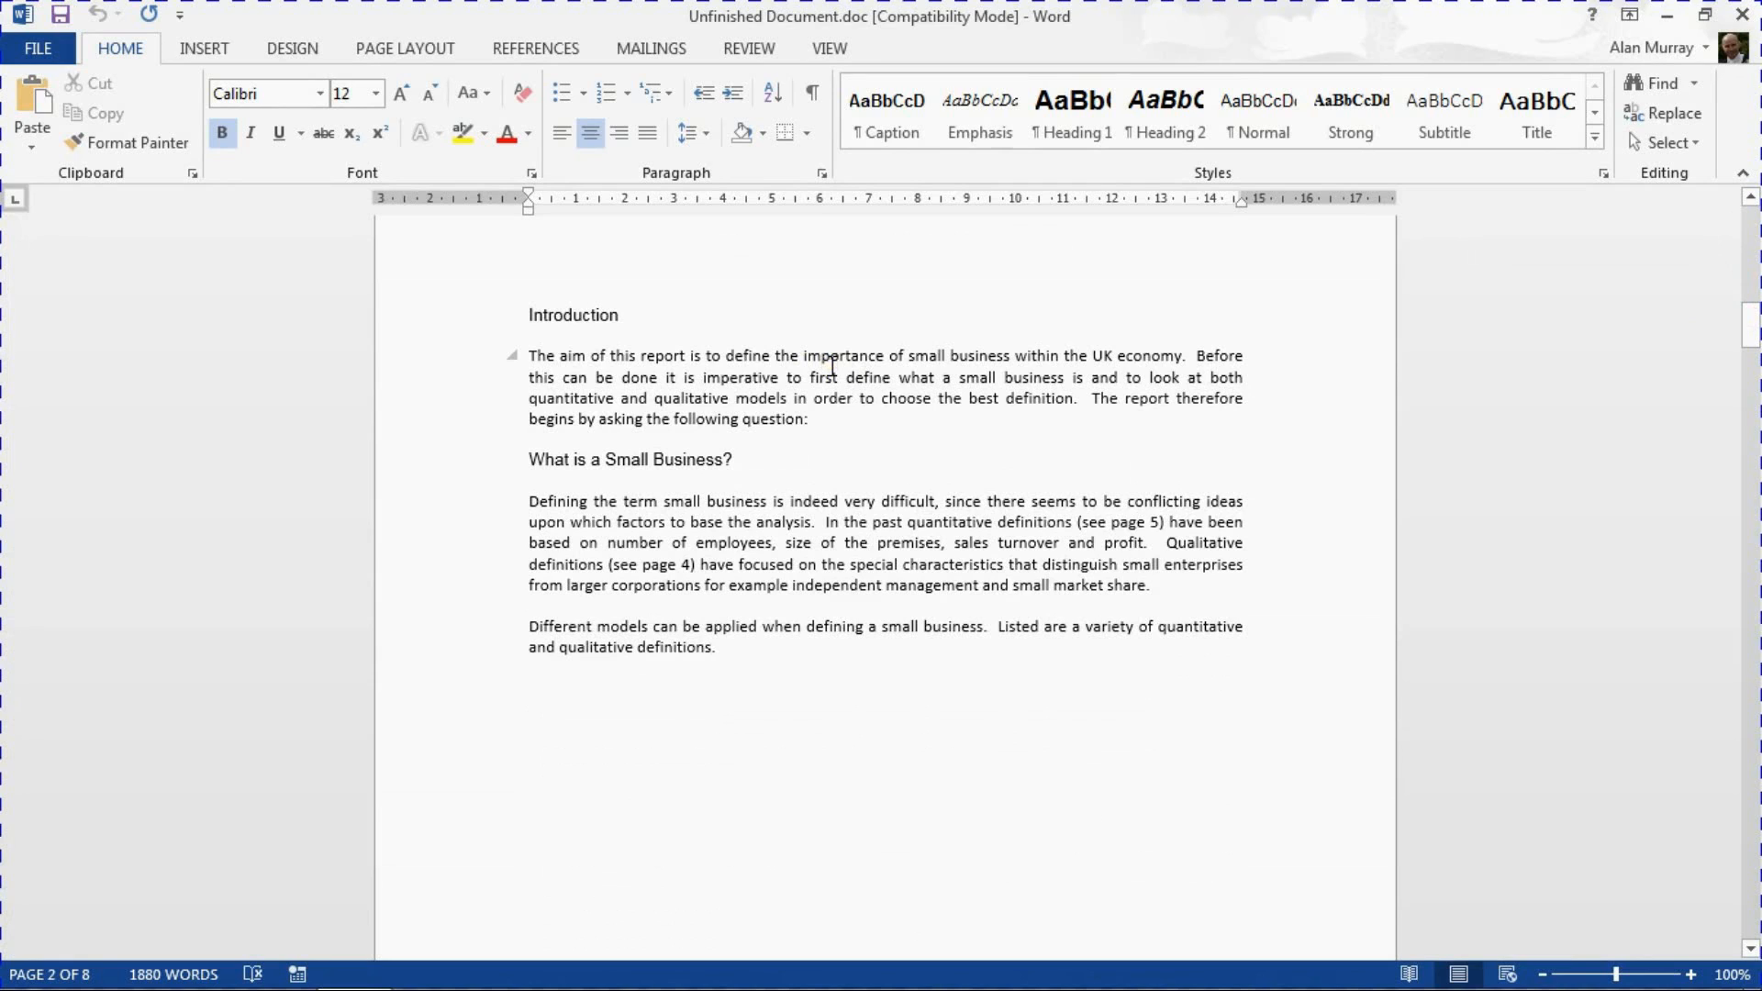
pyautogui.moveTo(1626, 323)
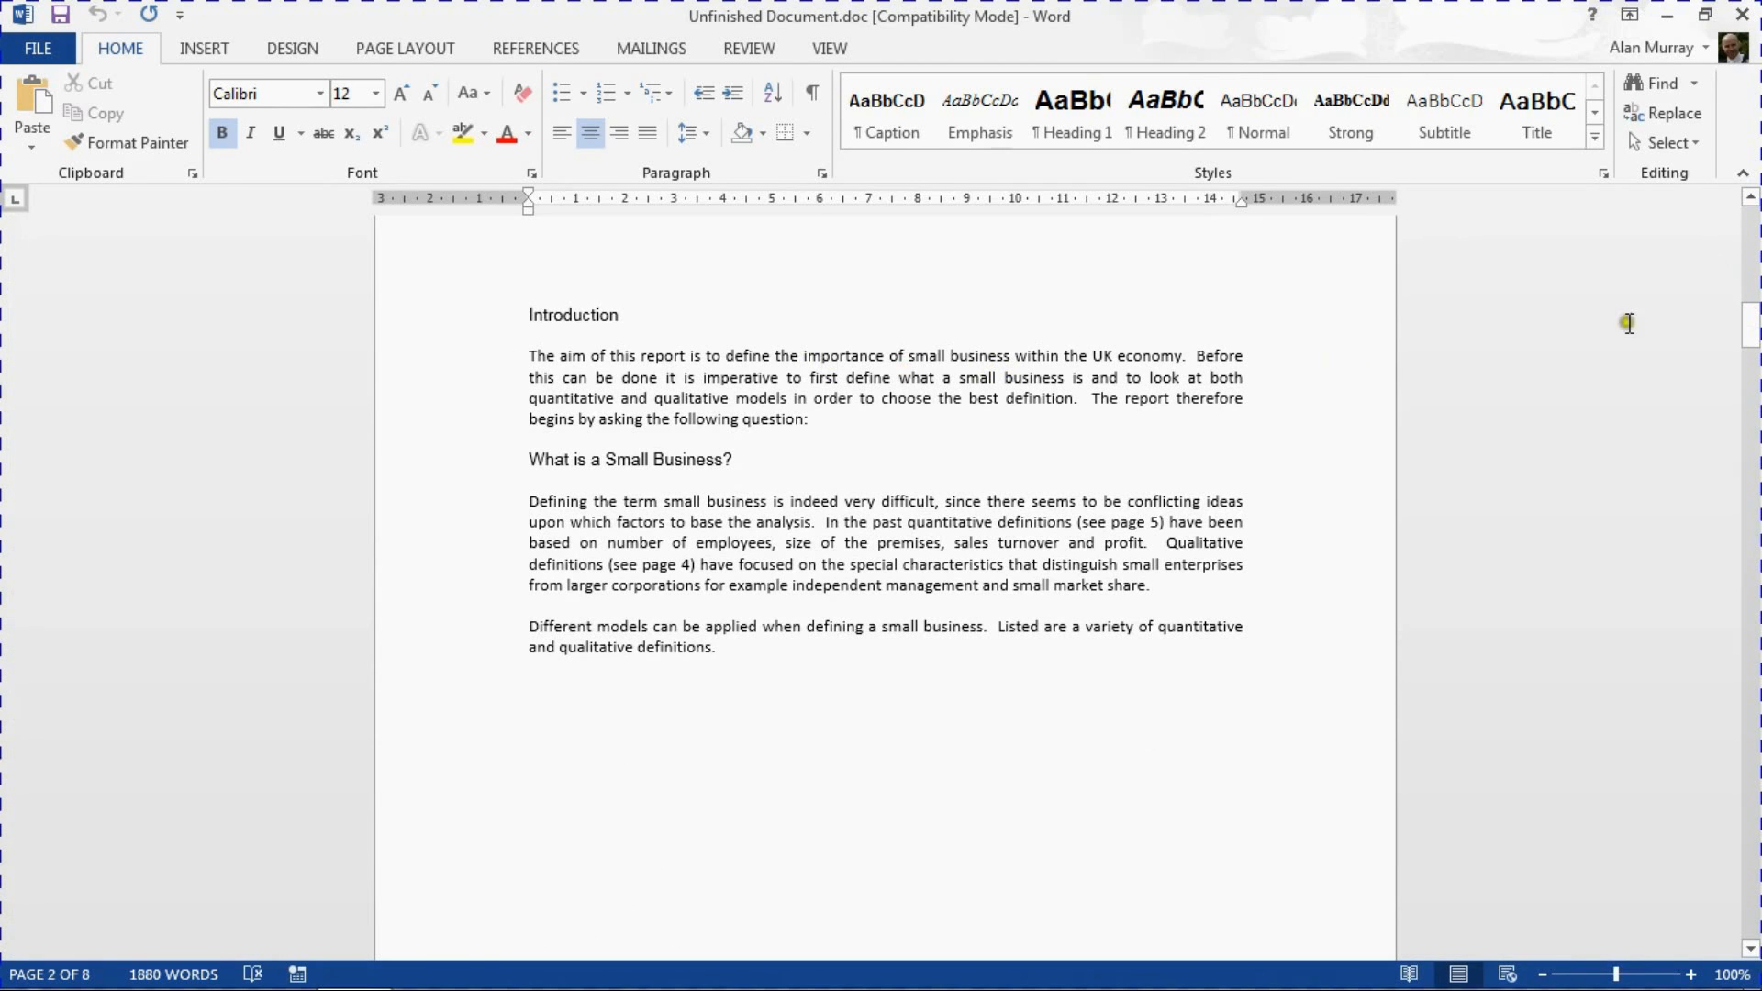
pyautogui.moveTo(1740, 323); pyautogui.dragTo(1740, 275)
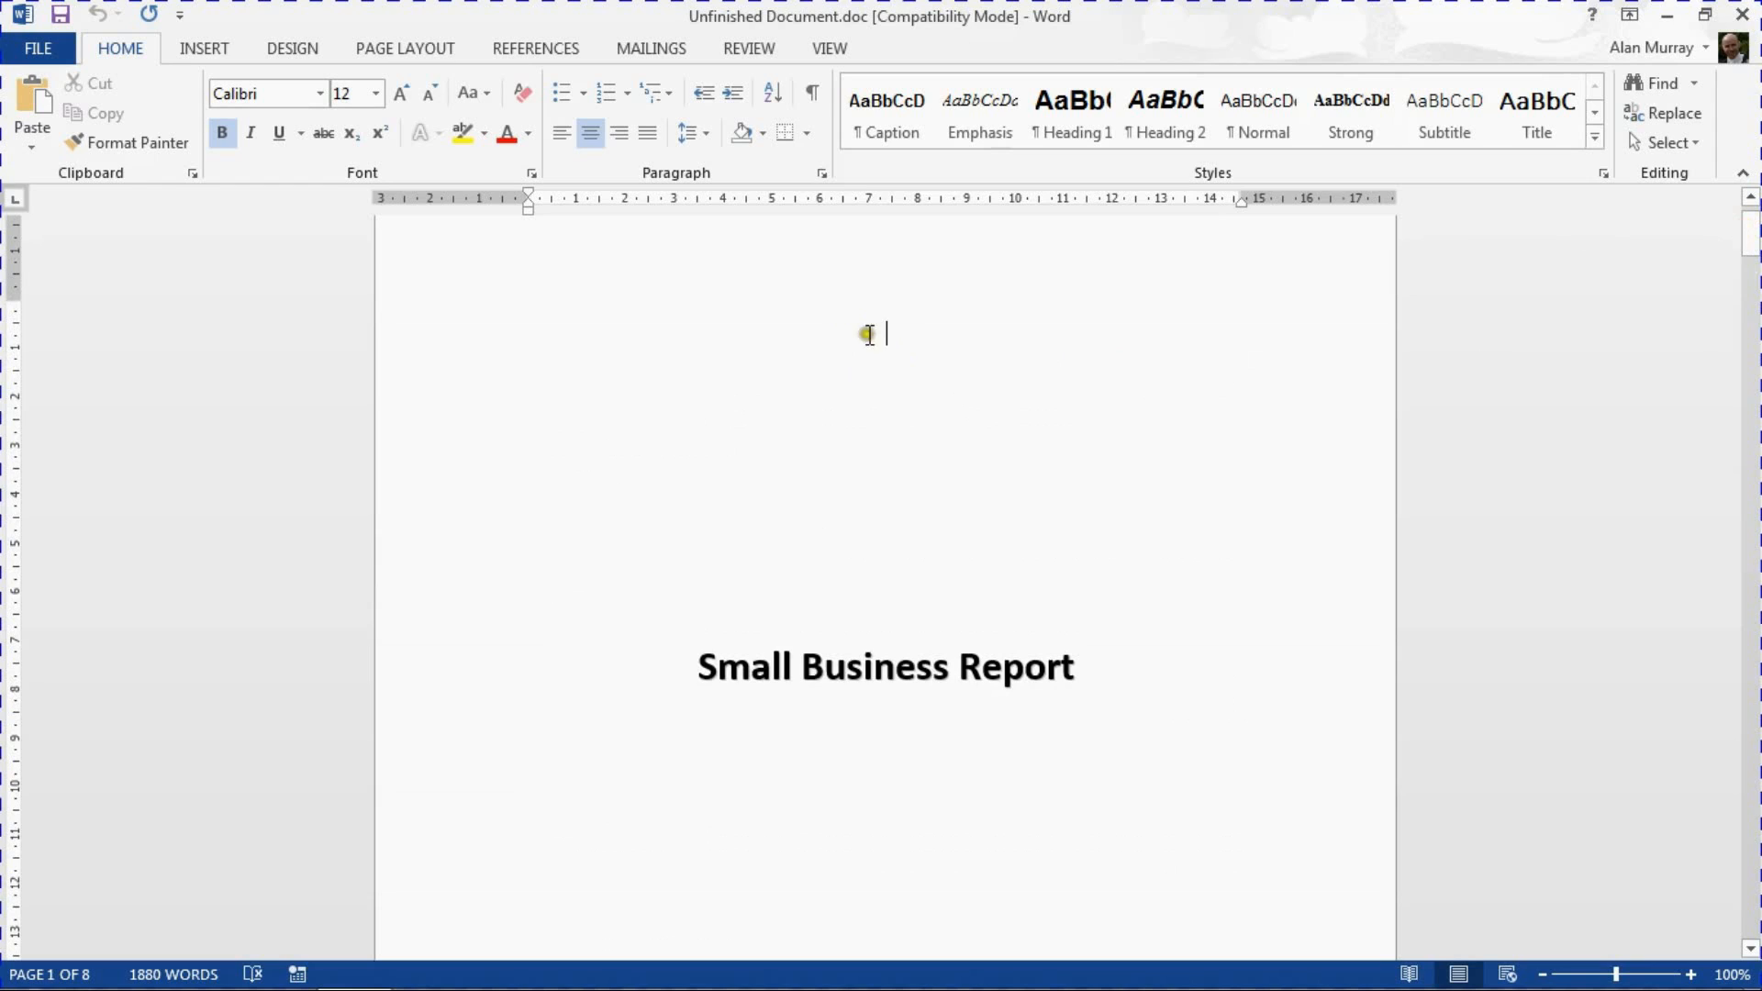
pyautogui.moveTo(850, 473)
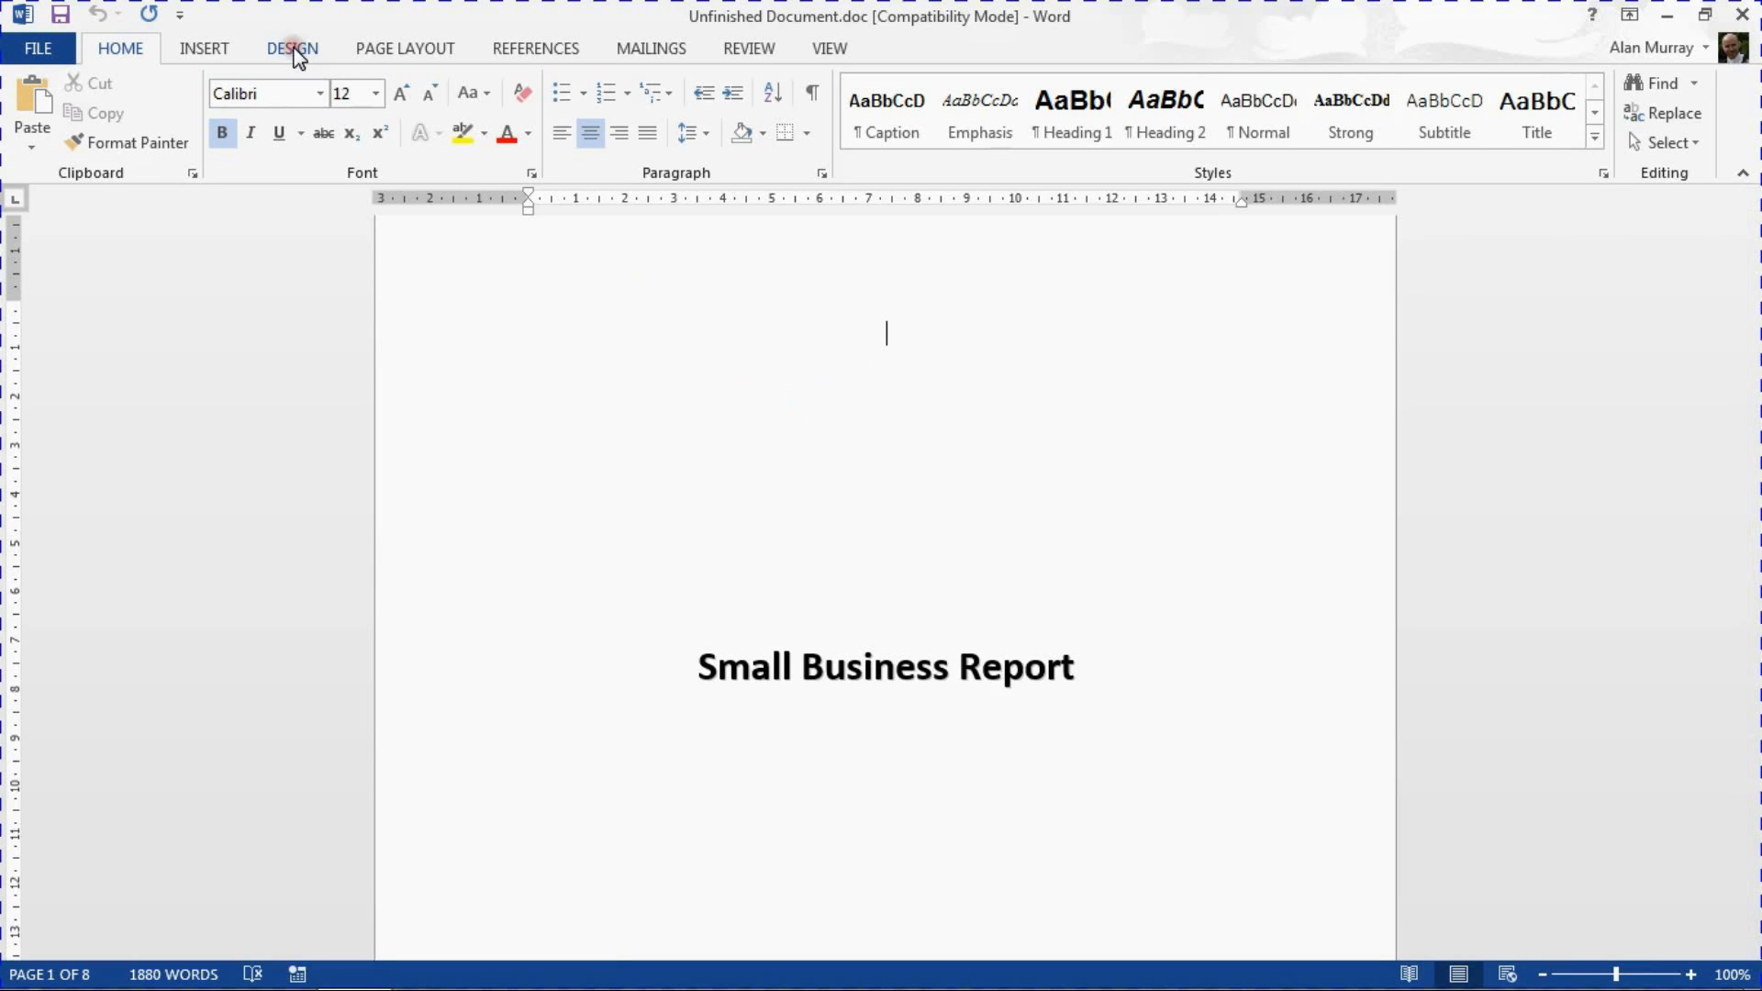
pyautogui.click(291, 47)
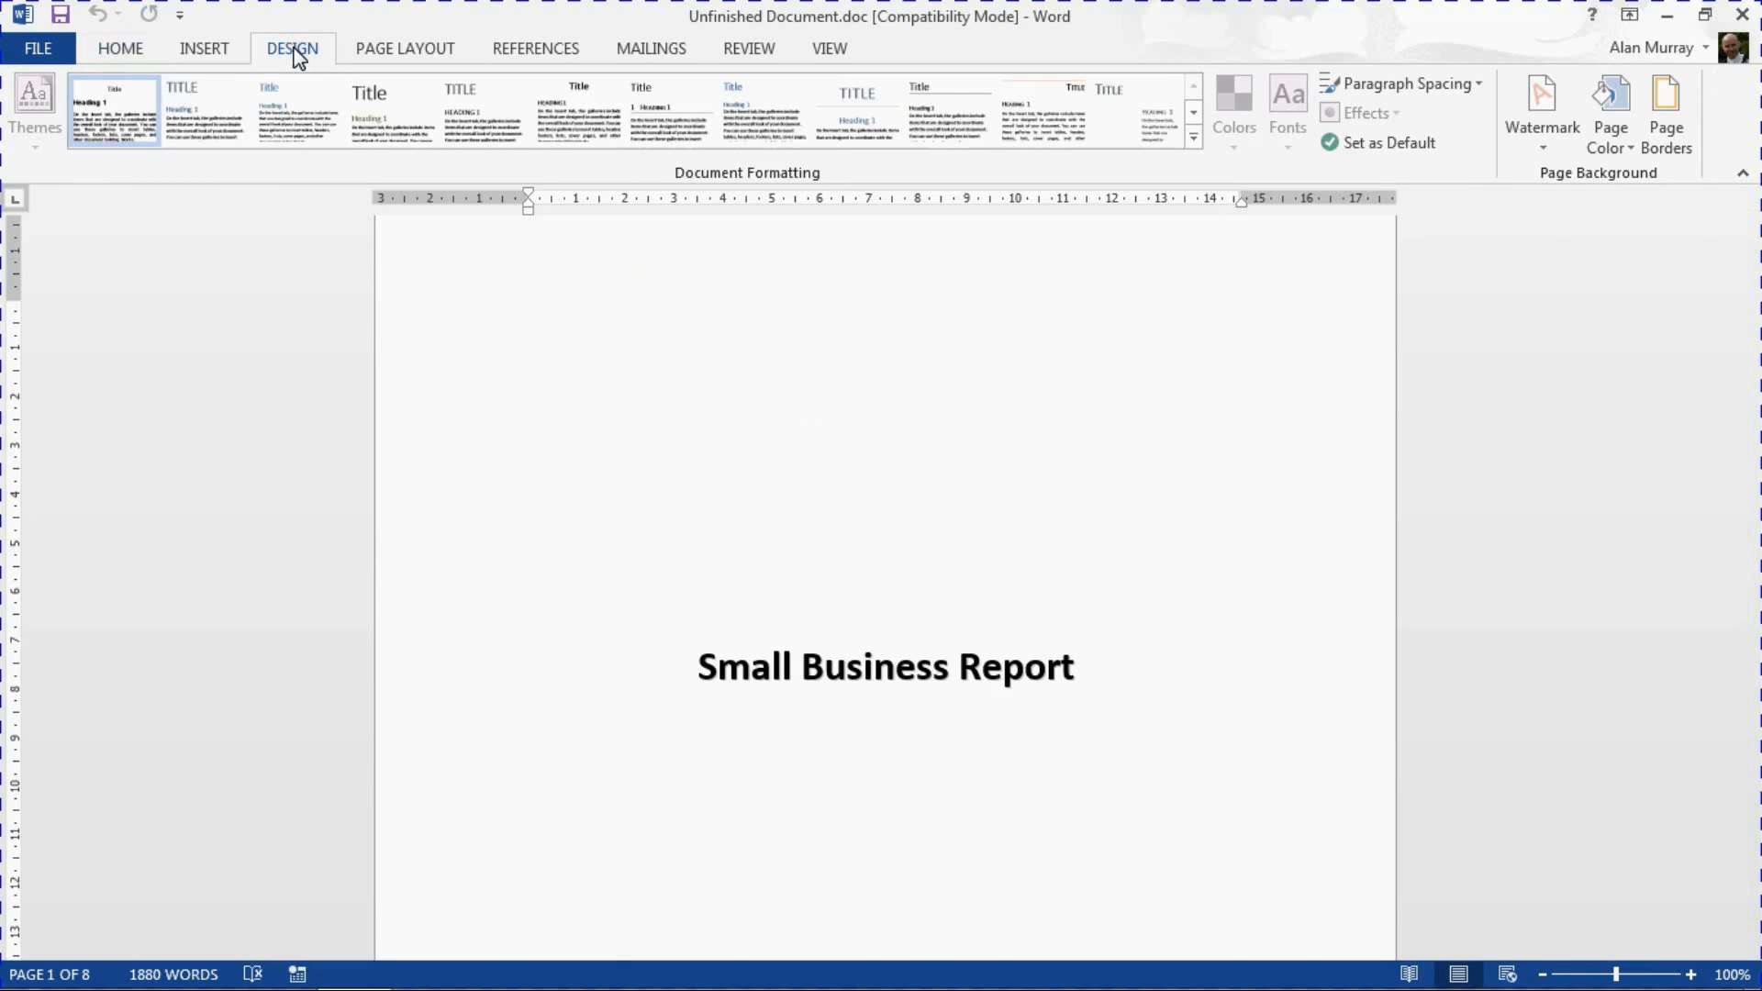
pyautogui.click(886, 334)
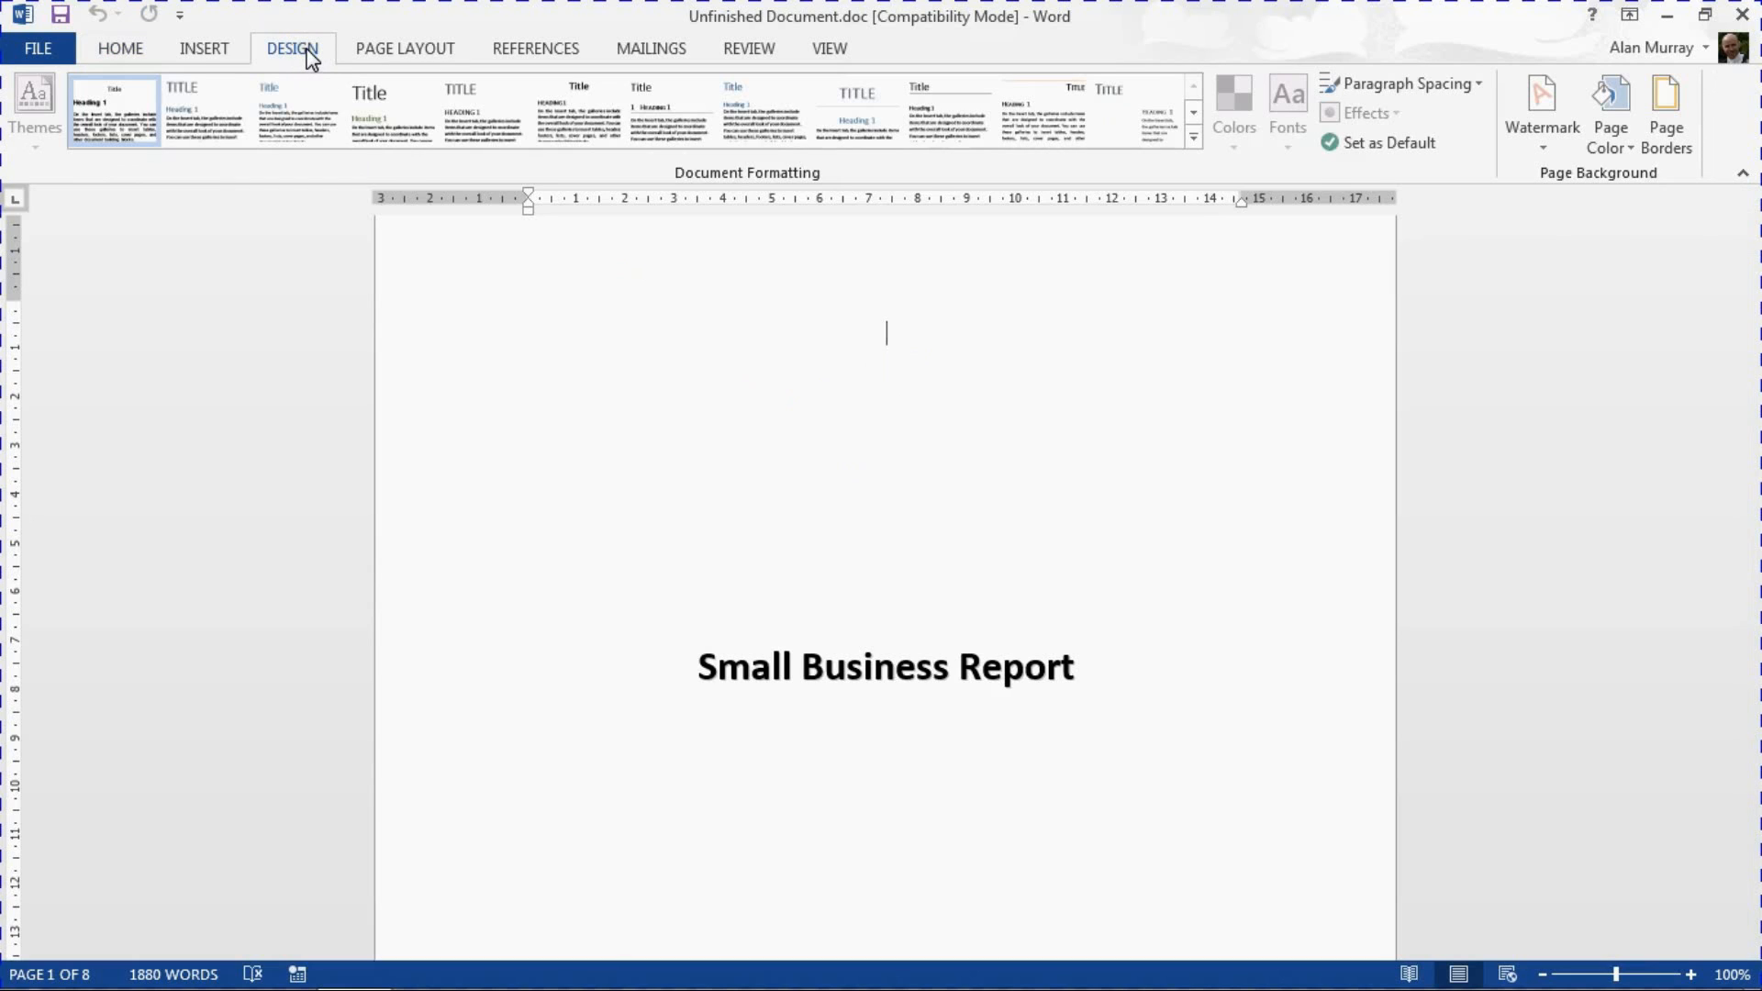
pyautogui.moveTo(323, 57)
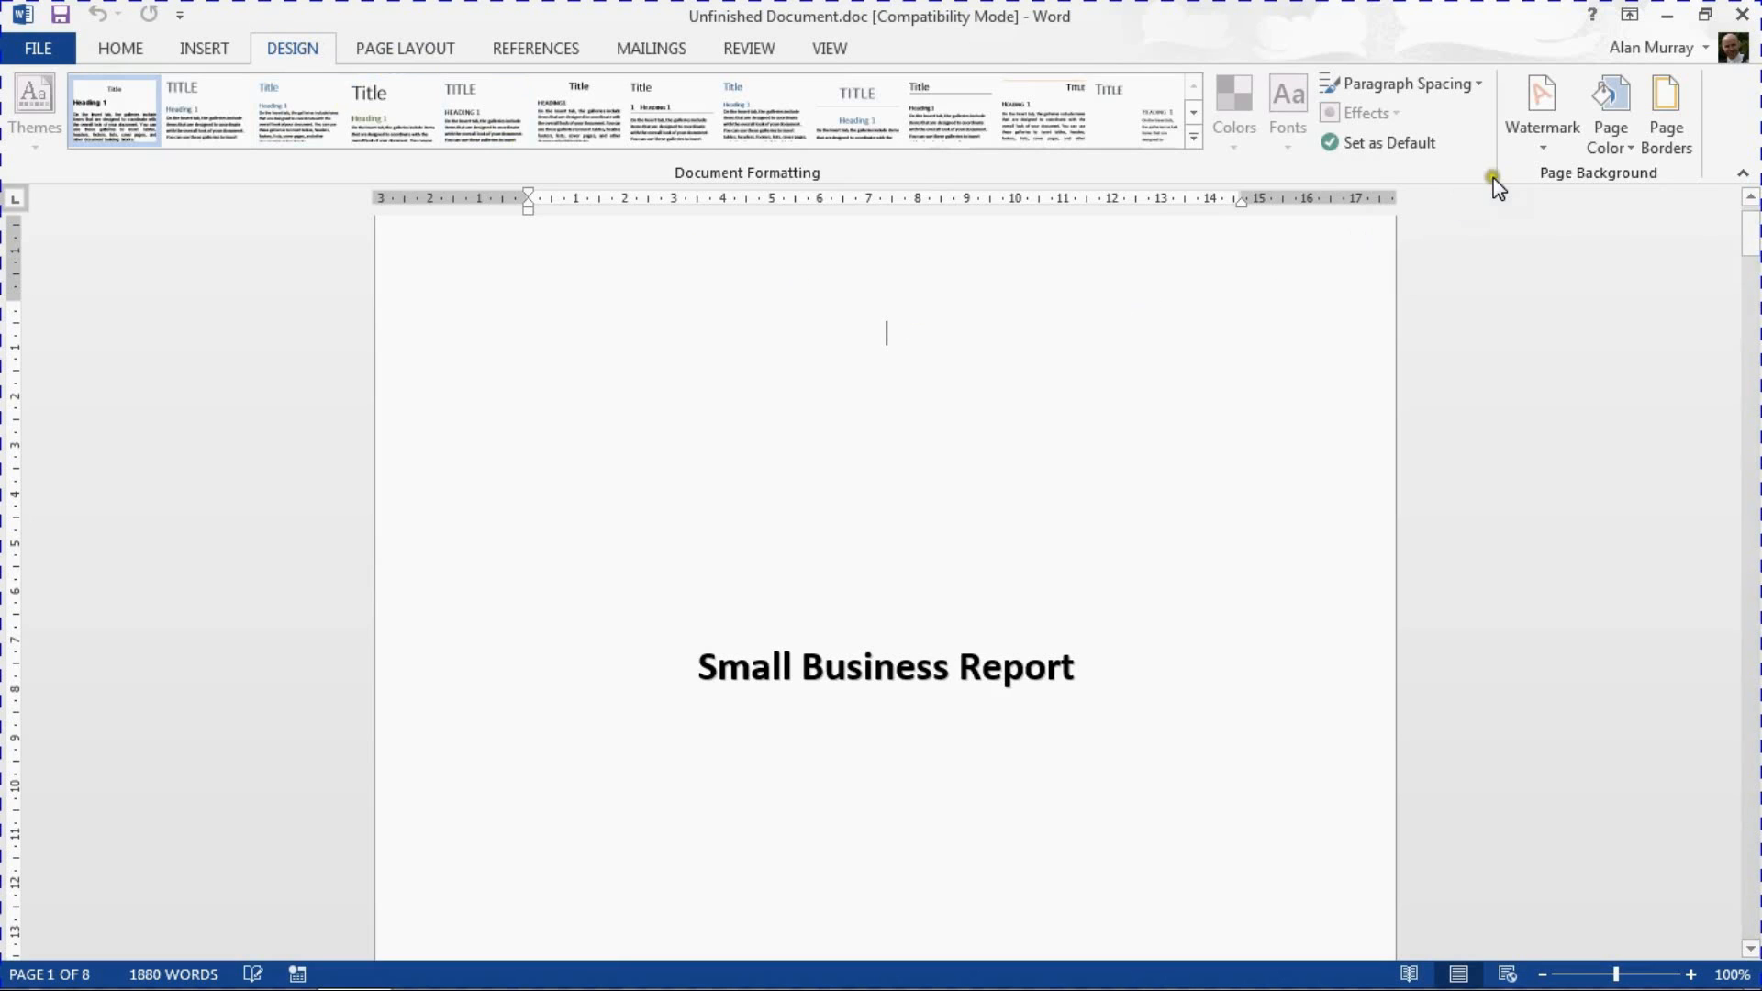
pyautogui.moveTo(1666, 110)
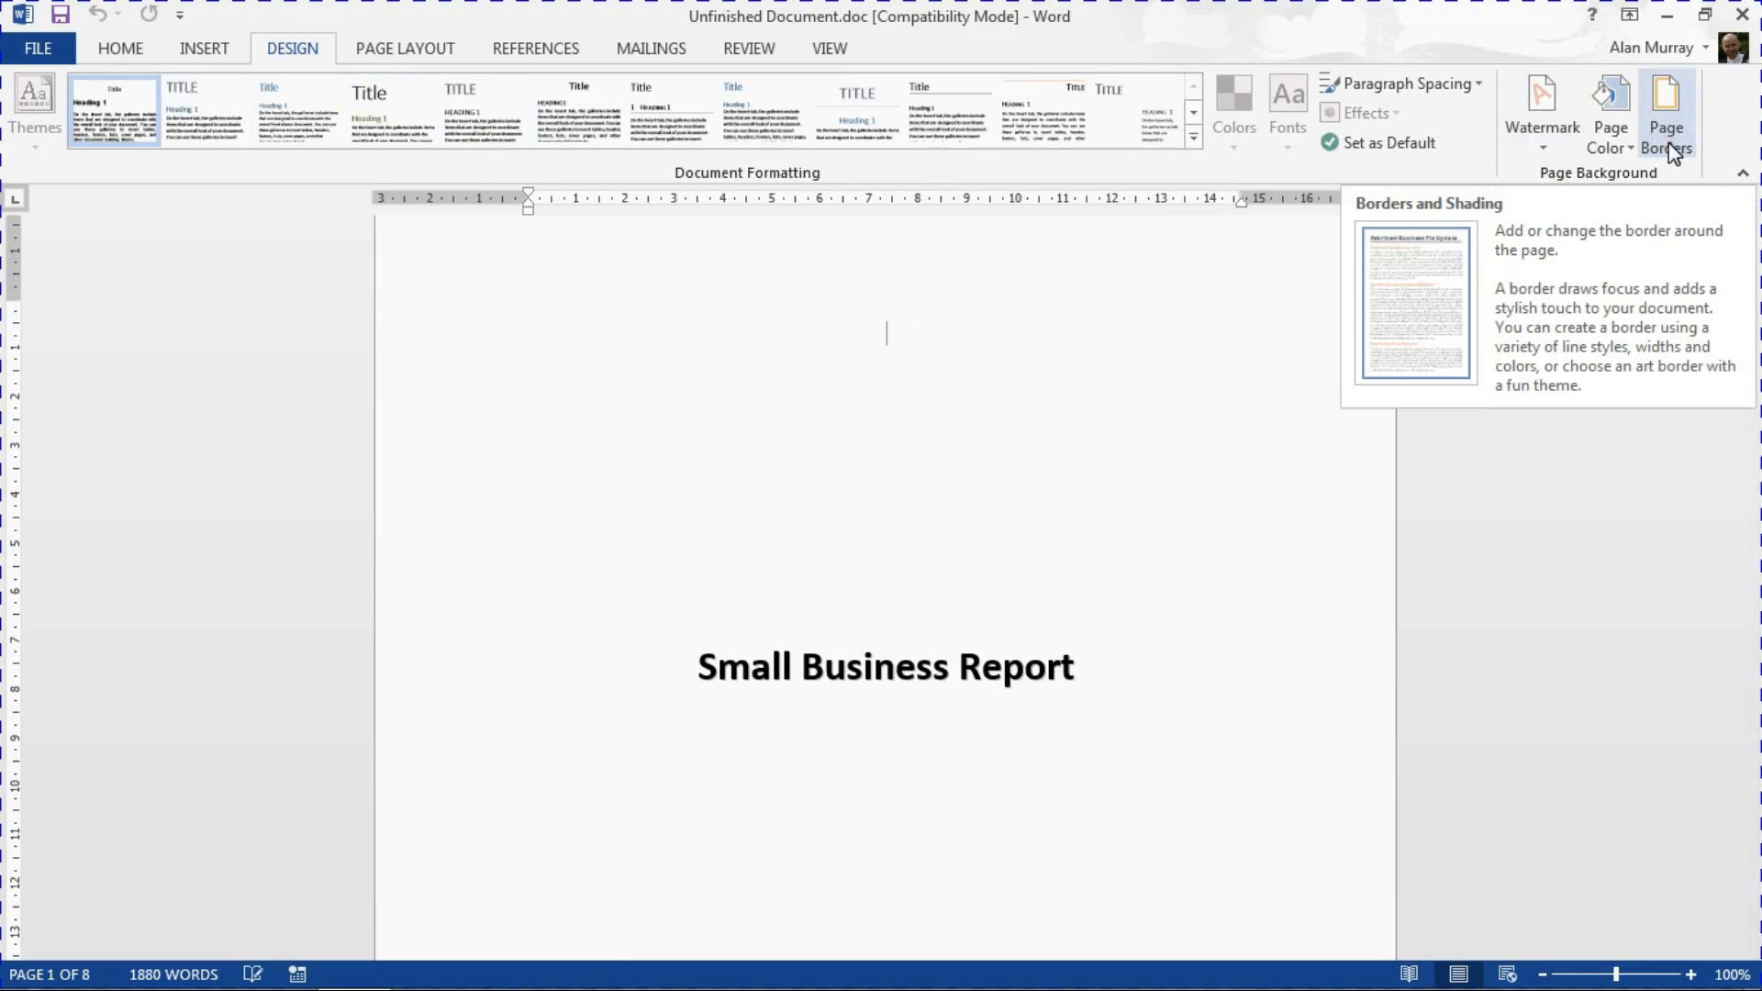
# Step: In Borders and Shading, choose a Box border with double-line style, dark green colour and ¾ pt width
pyautogui.click(1666, 110)
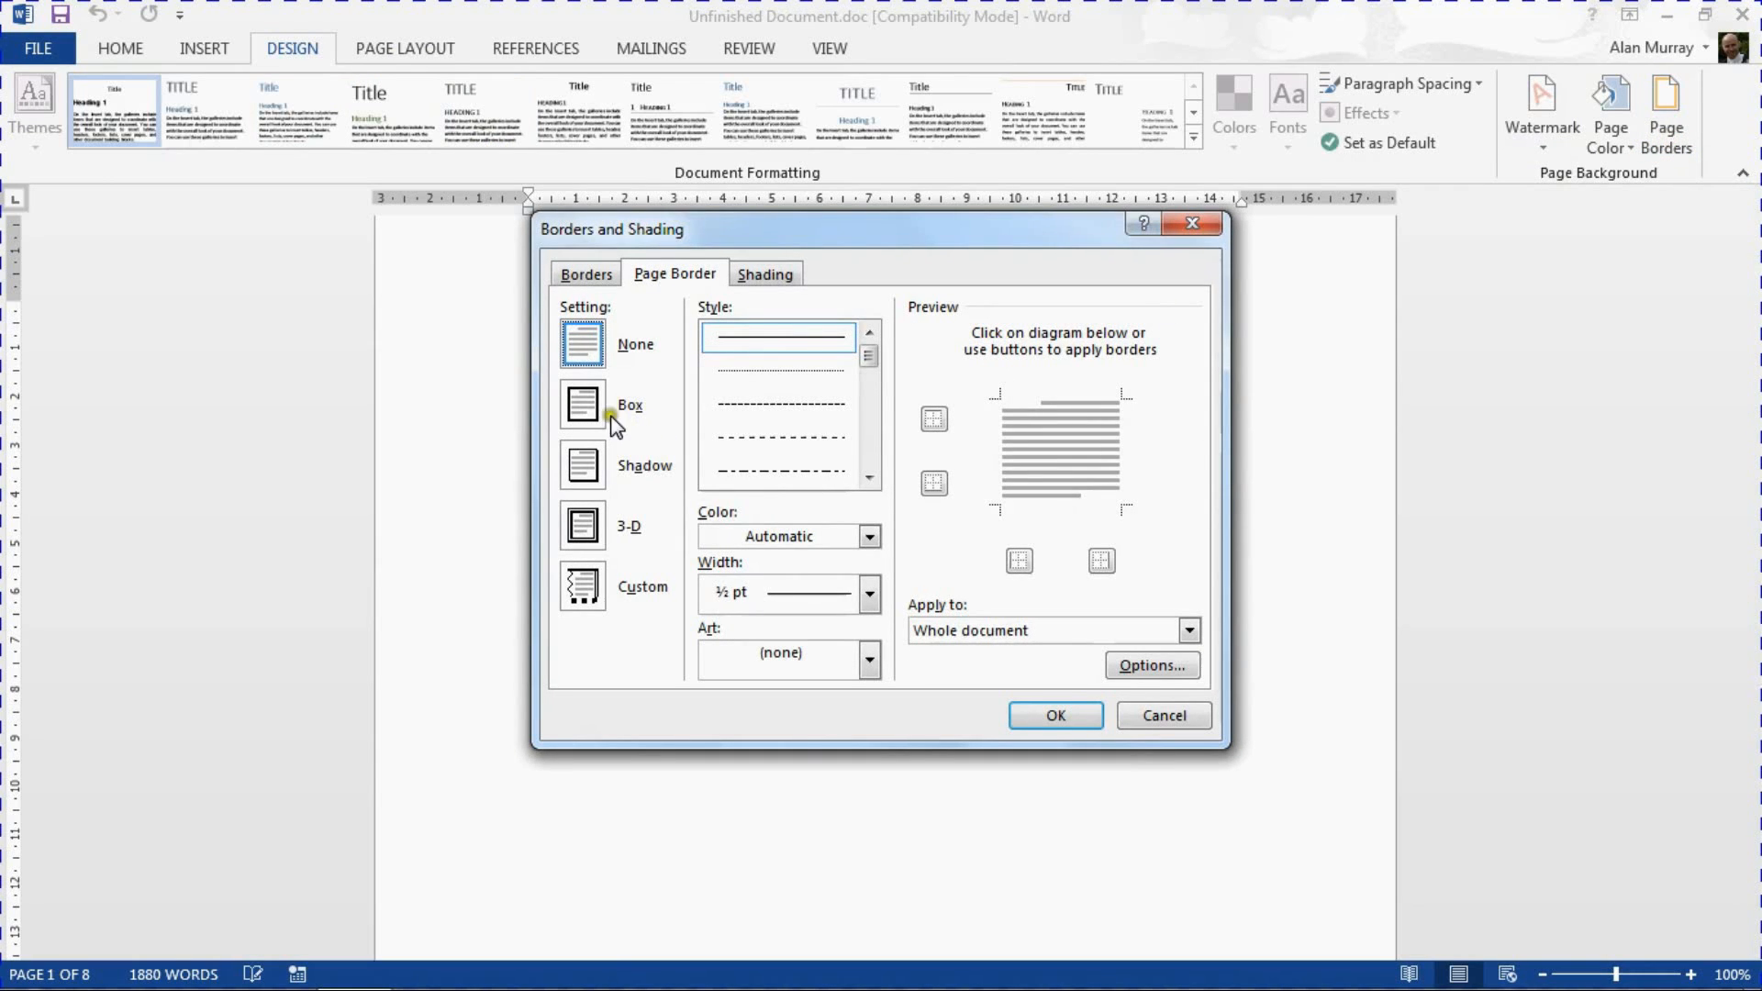
pyautogui.click(580, 404)
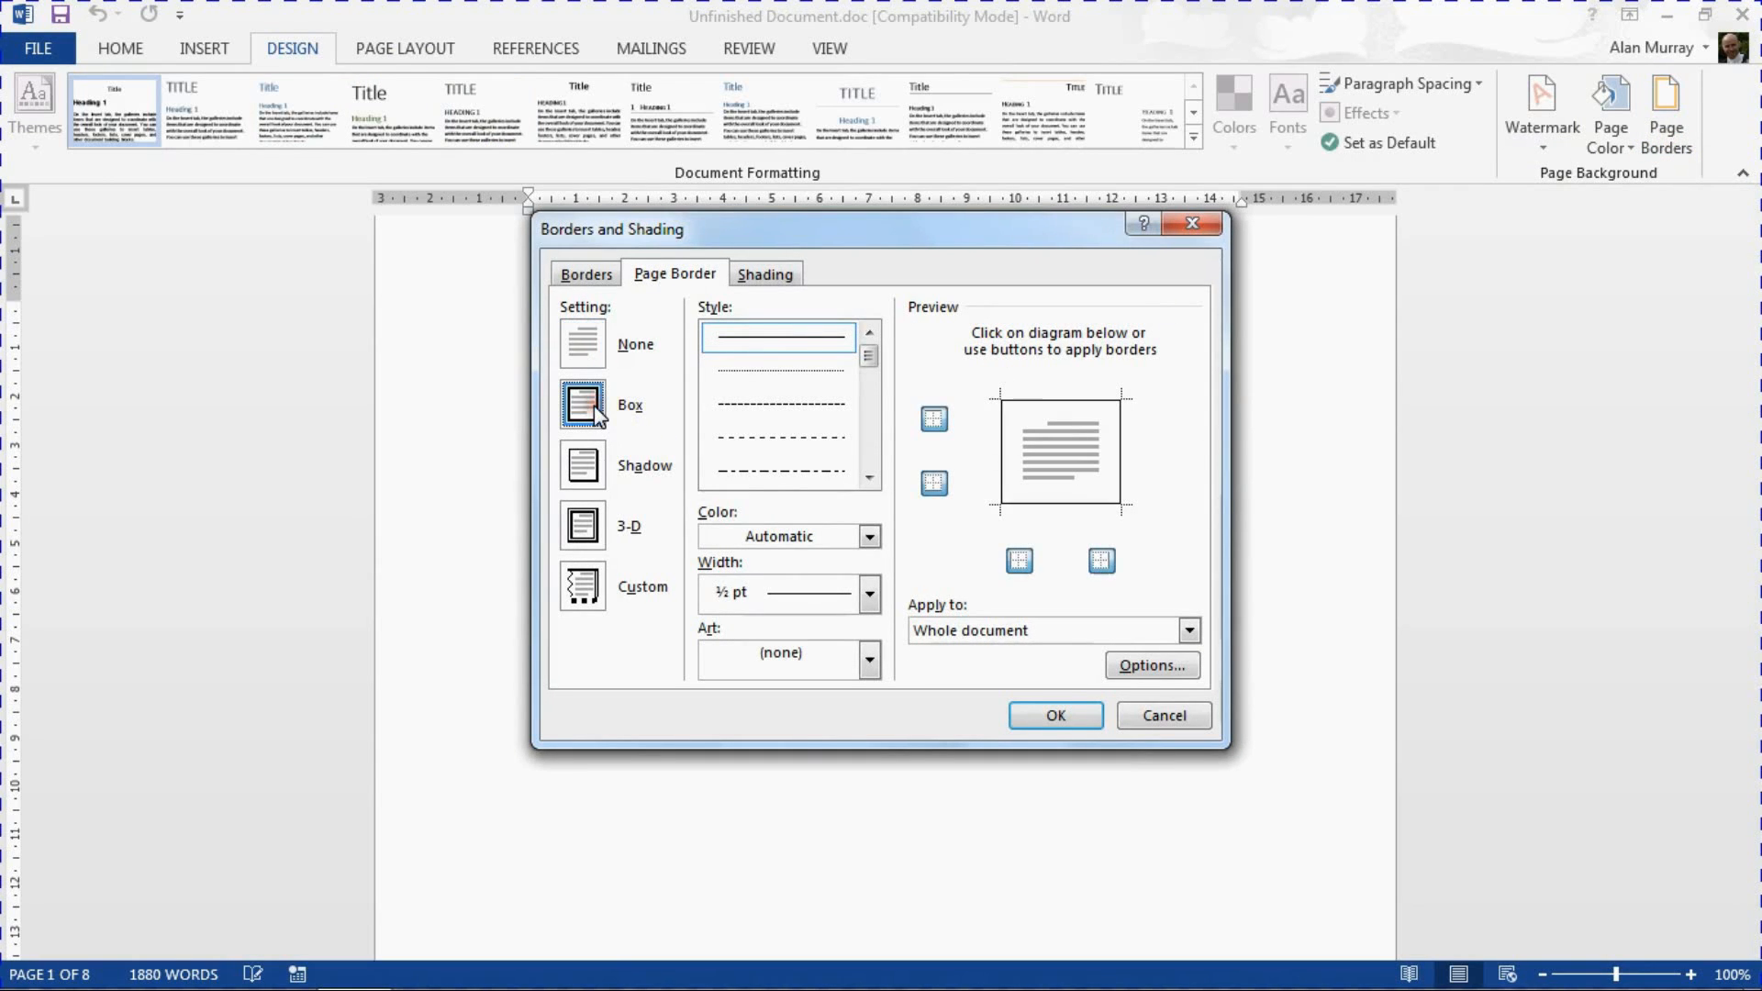
pyautogui.click(868, 481)
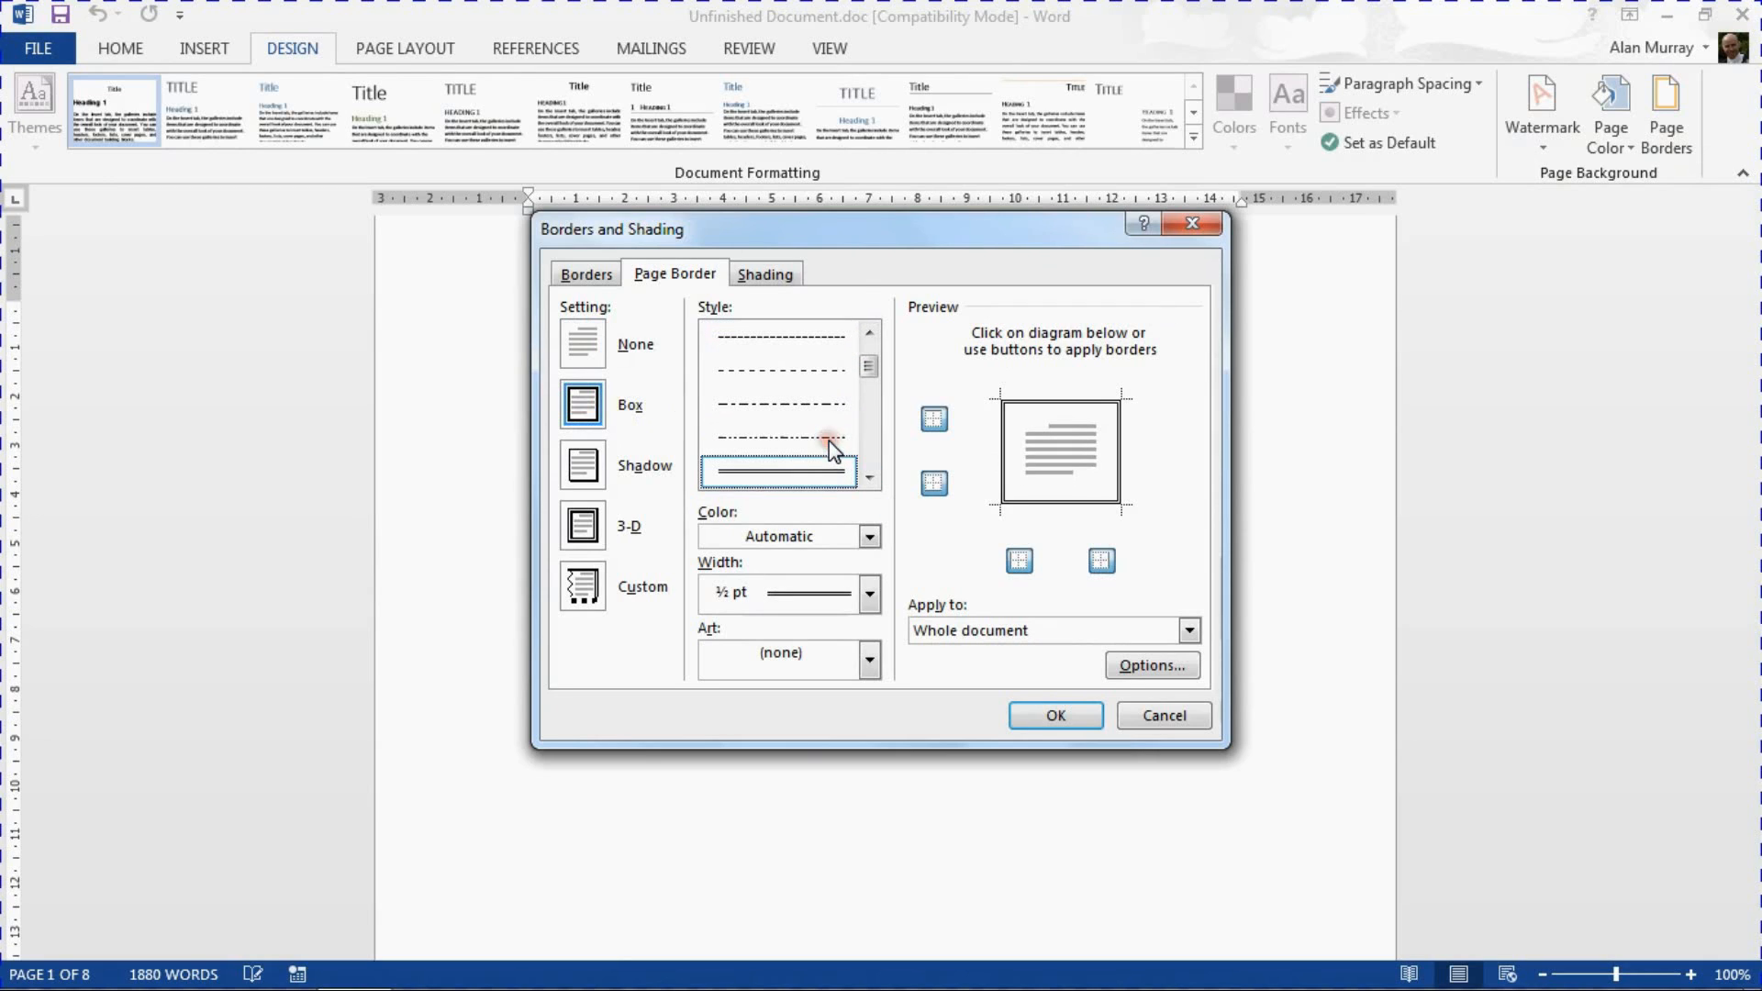
pyautogui.moveTo(839, 536)
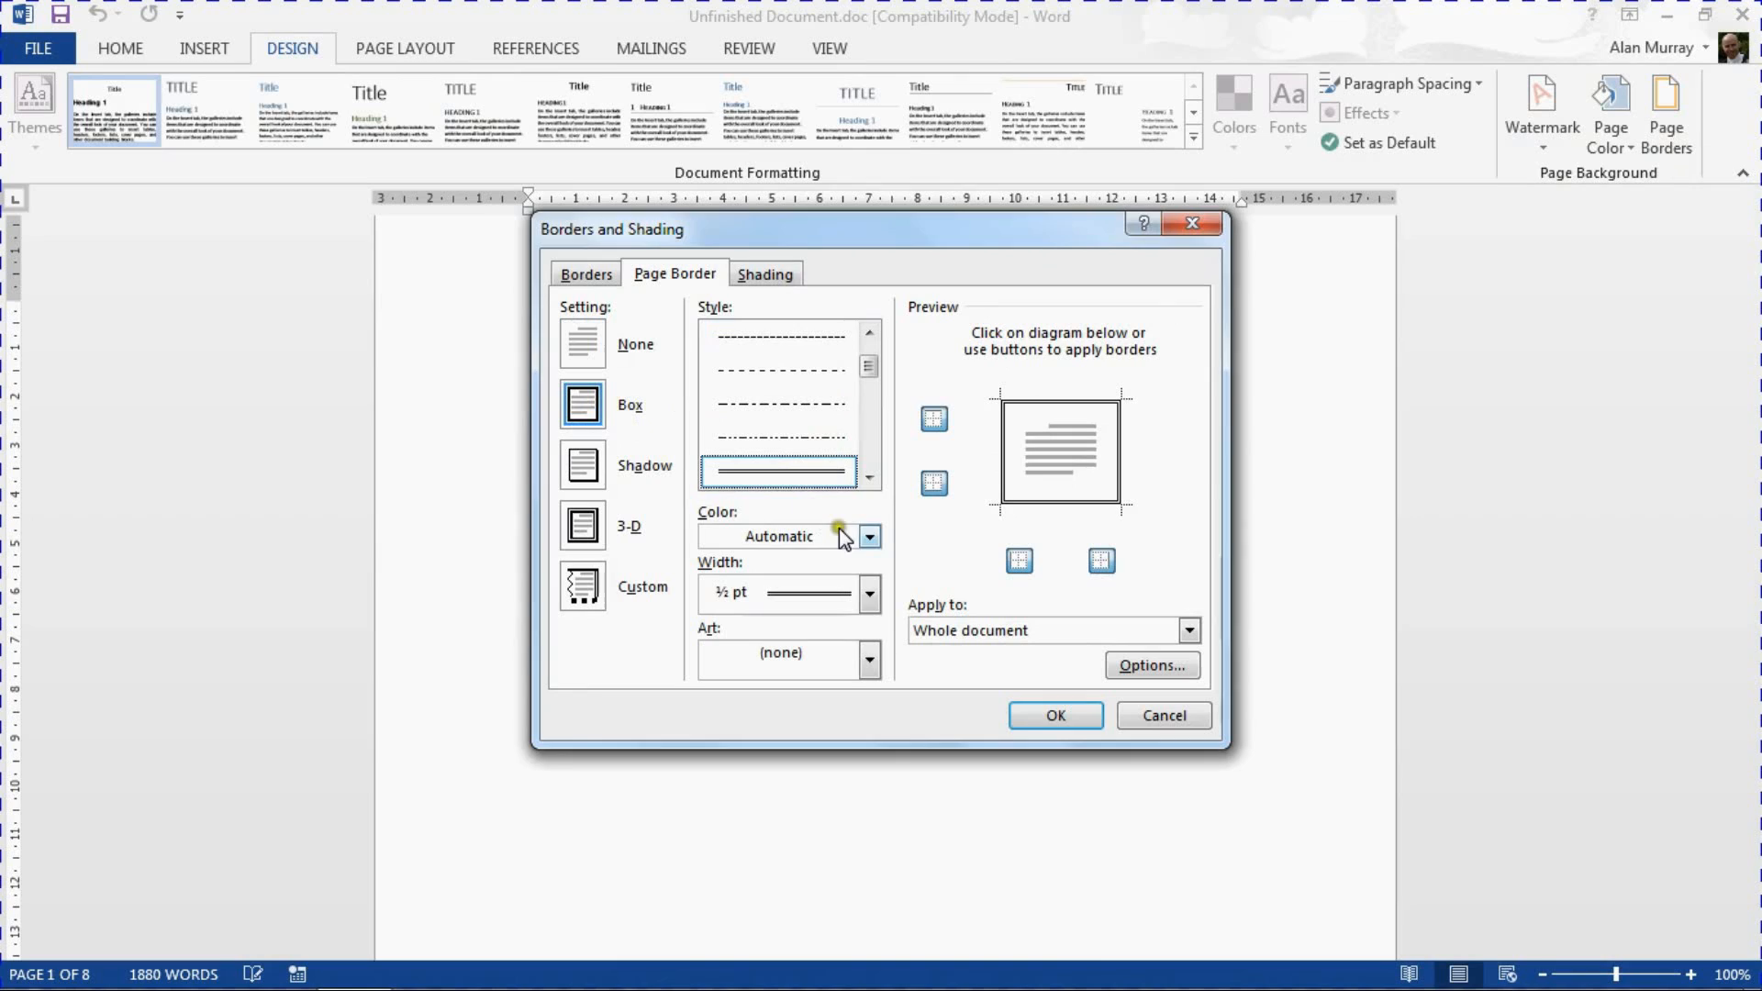
pyautogui.click(870, 536)
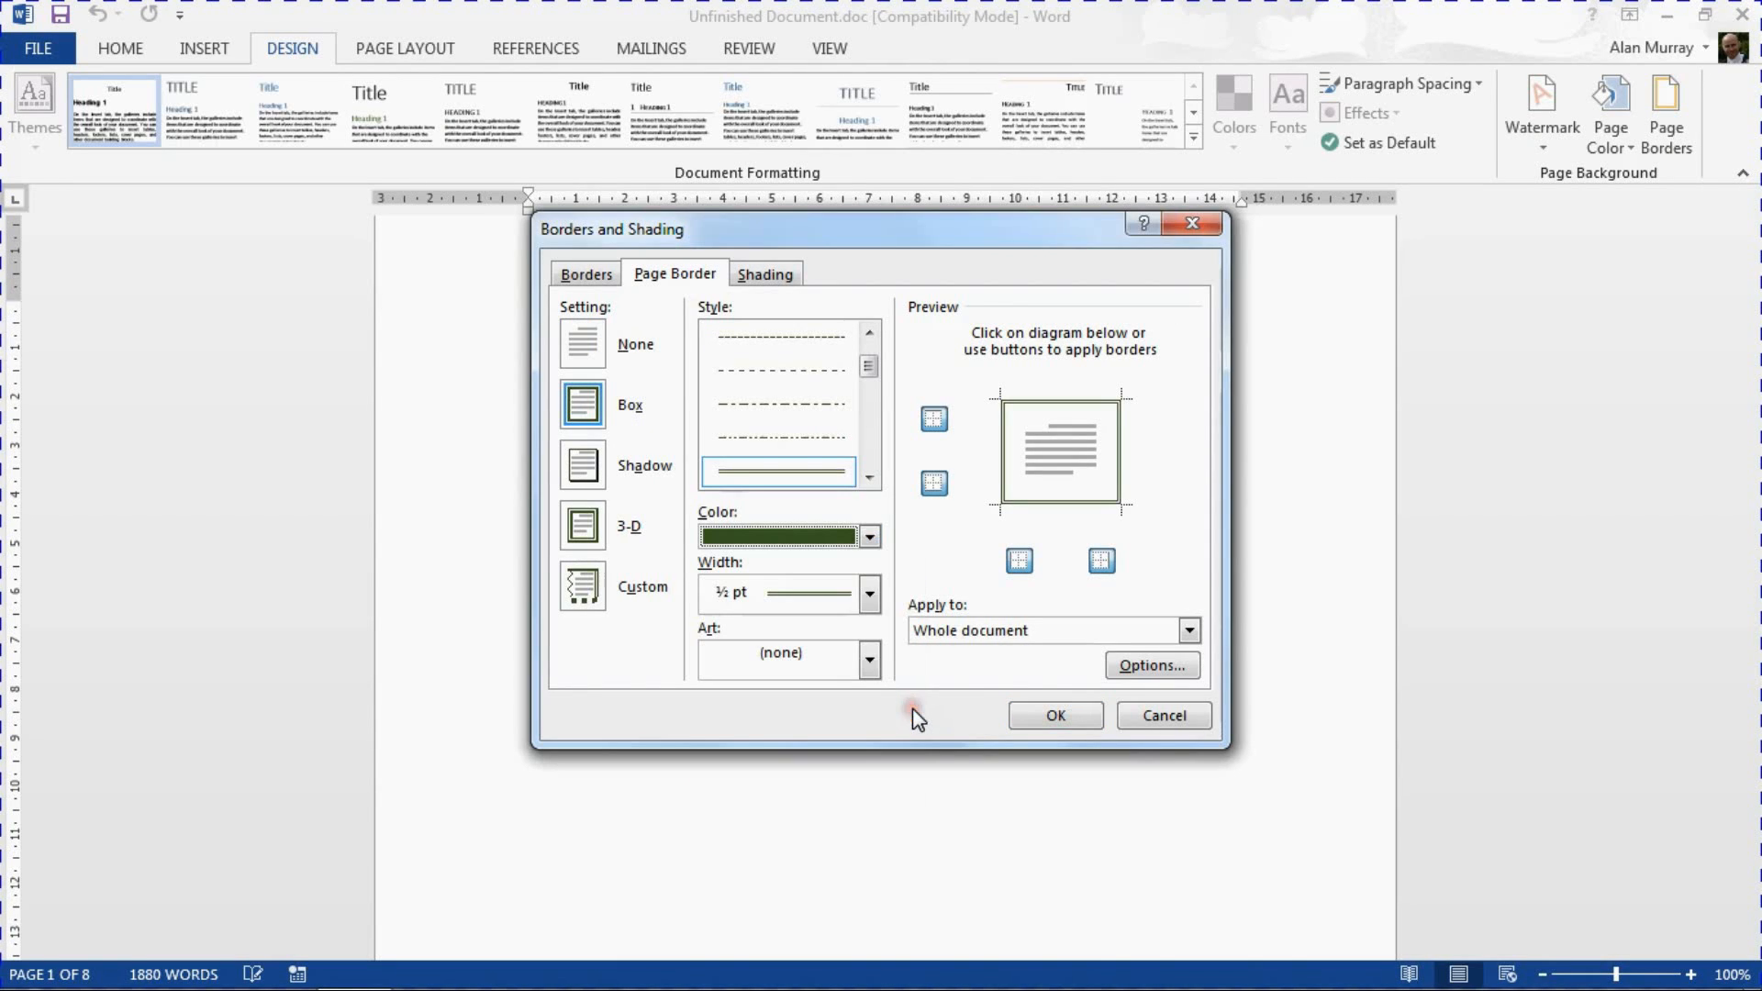
pyautogui.click(870, 593)
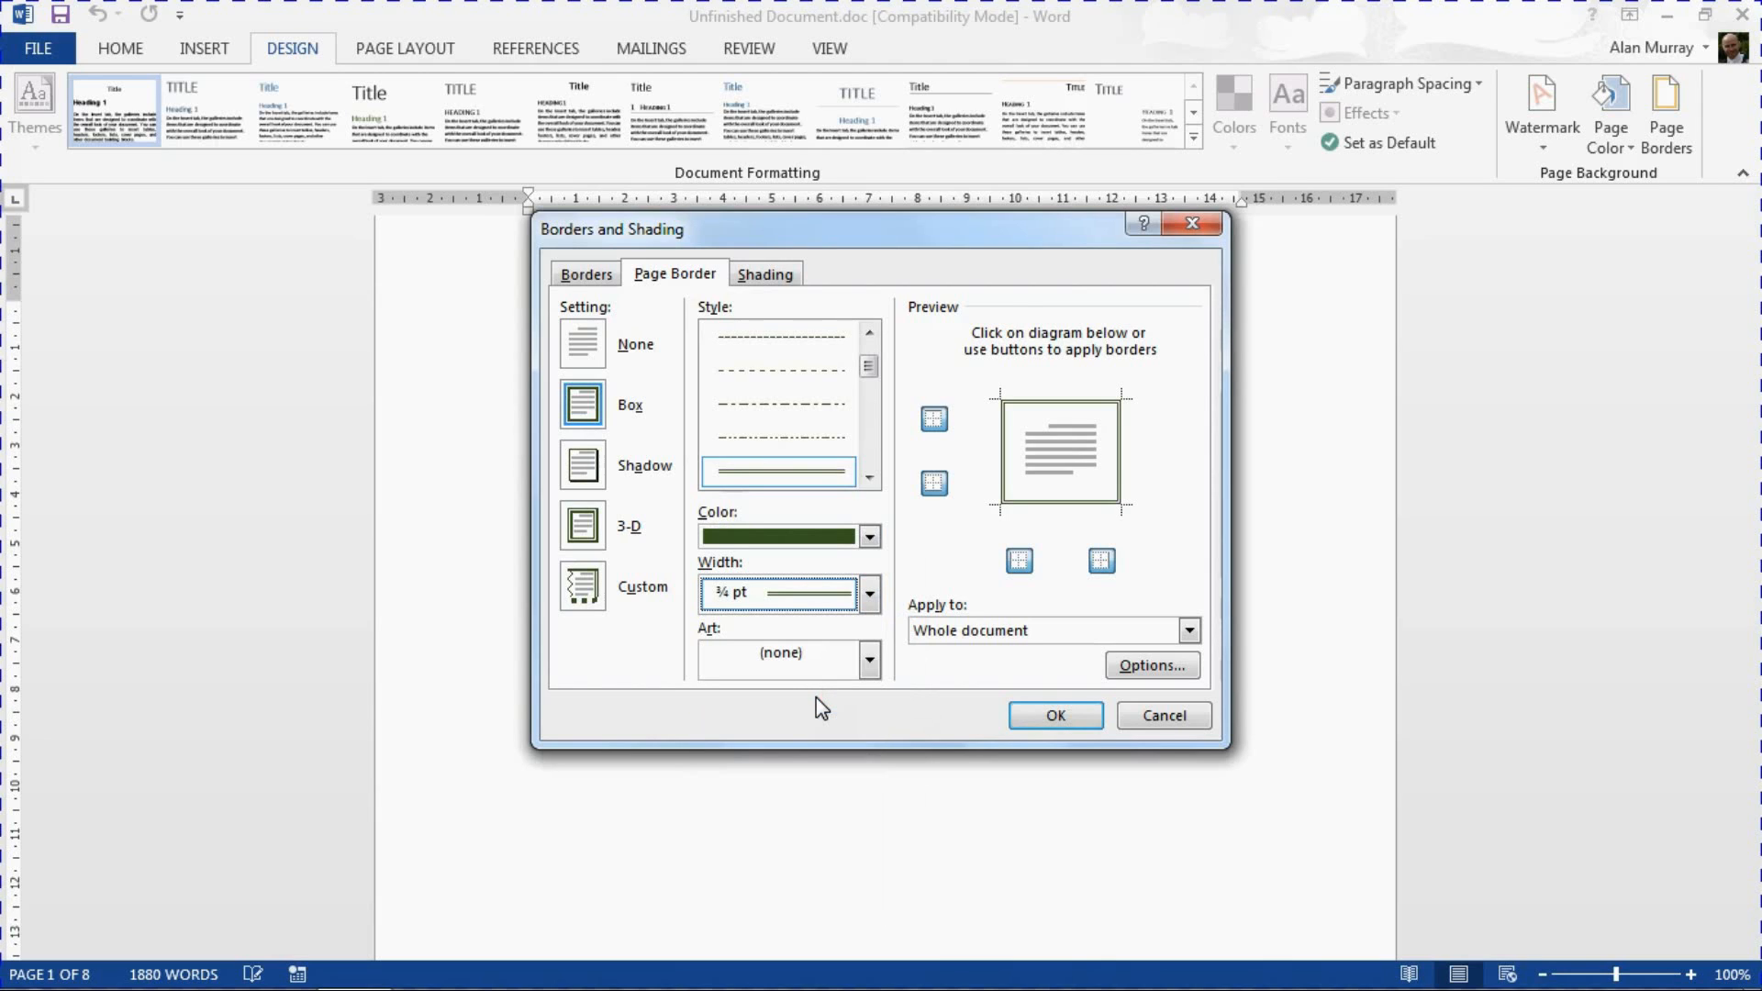
pyautogui.moveTo(987, 658)
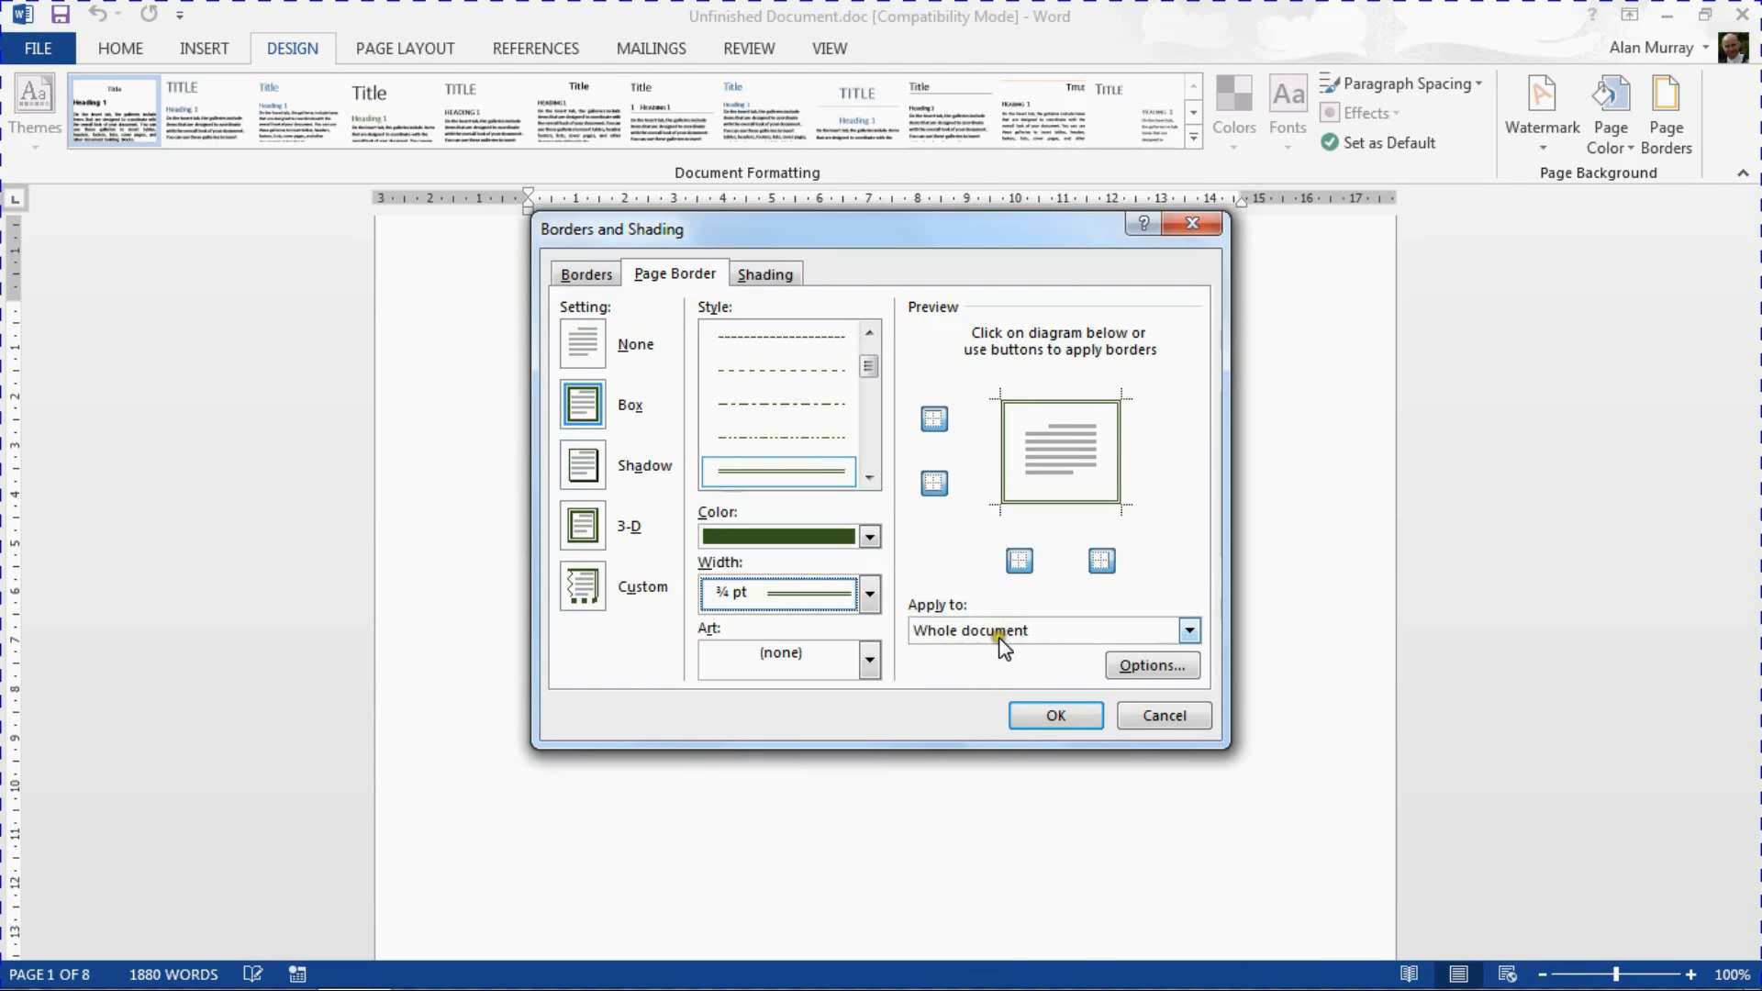
# Step: Apply the border to 'This section - First page only' and confirm with OK
pyautogui.click(1189, 631)
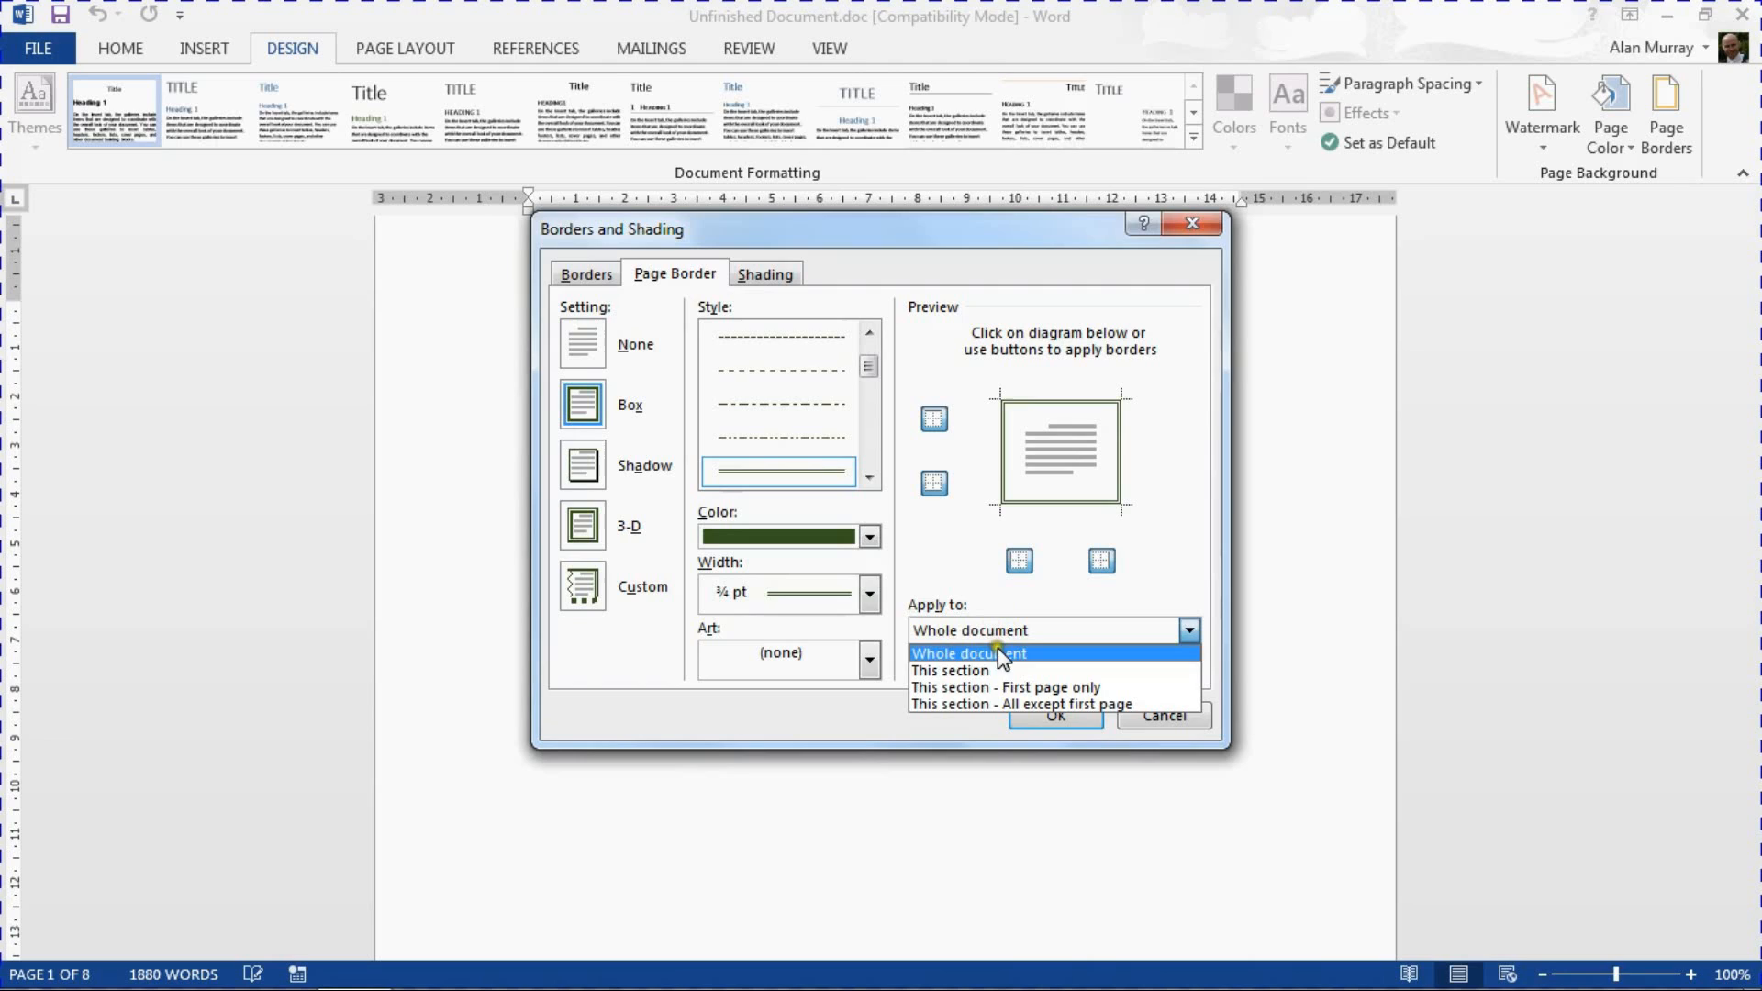
pyautogui.moveTo(1000, 686)
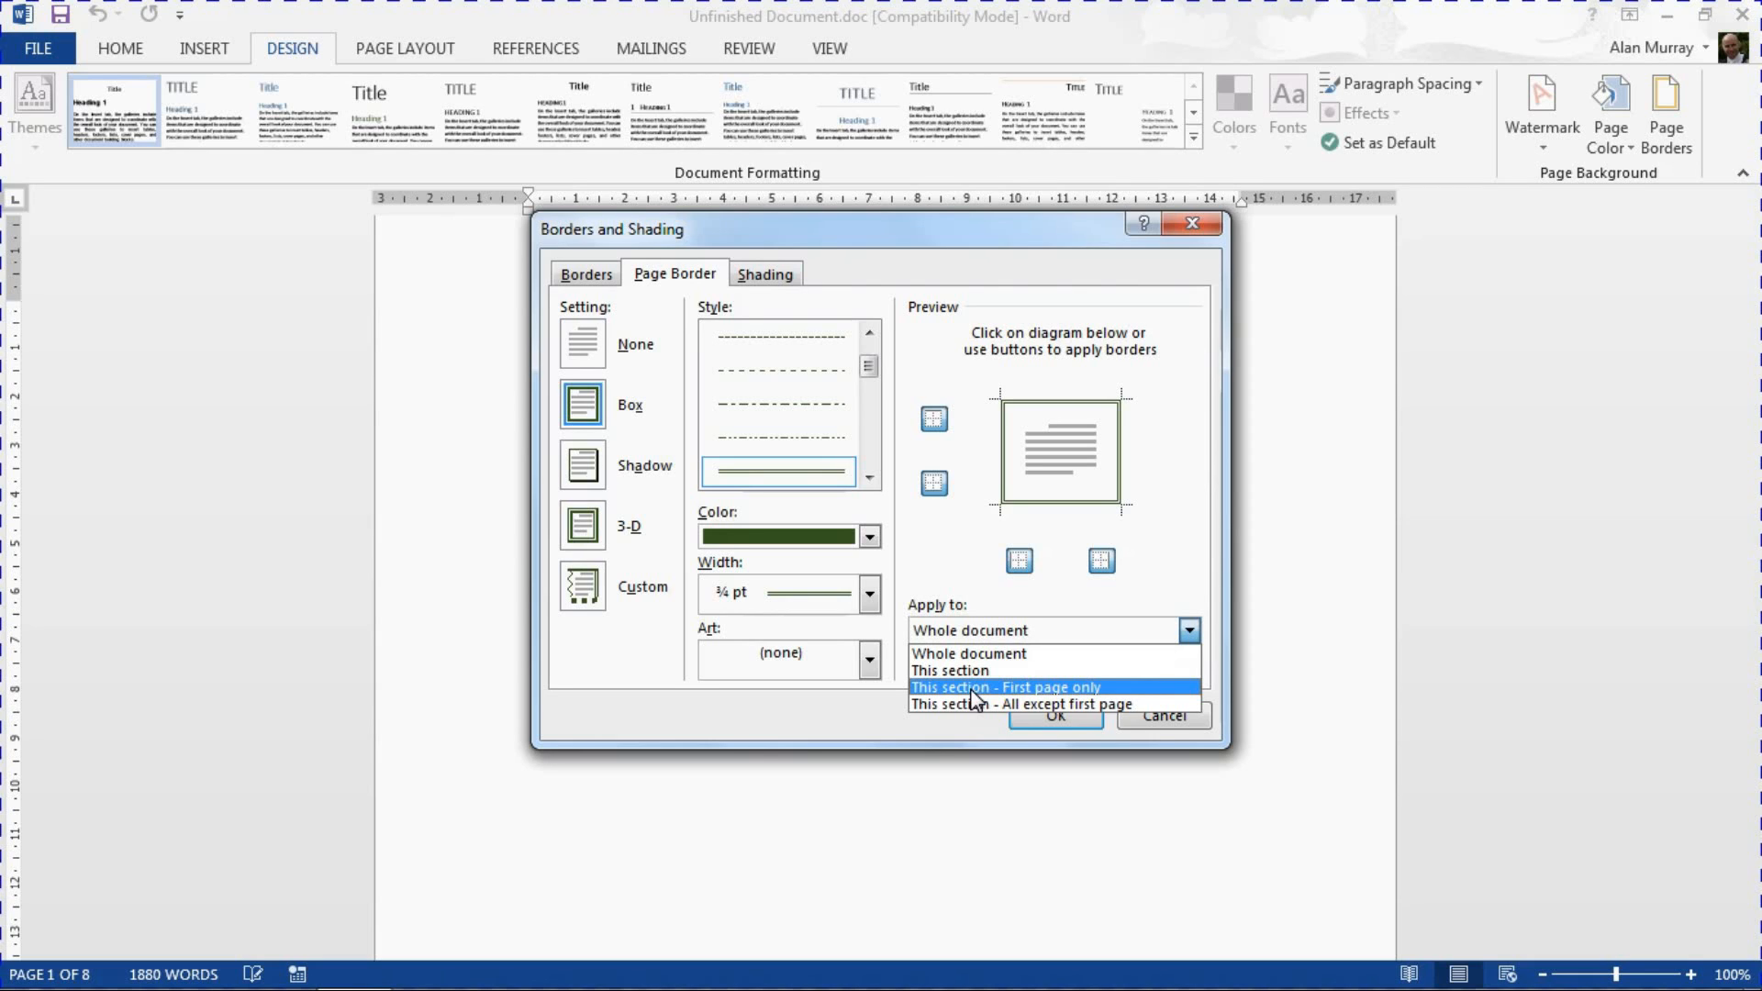
pyautogui.moveTo(1013, 699)
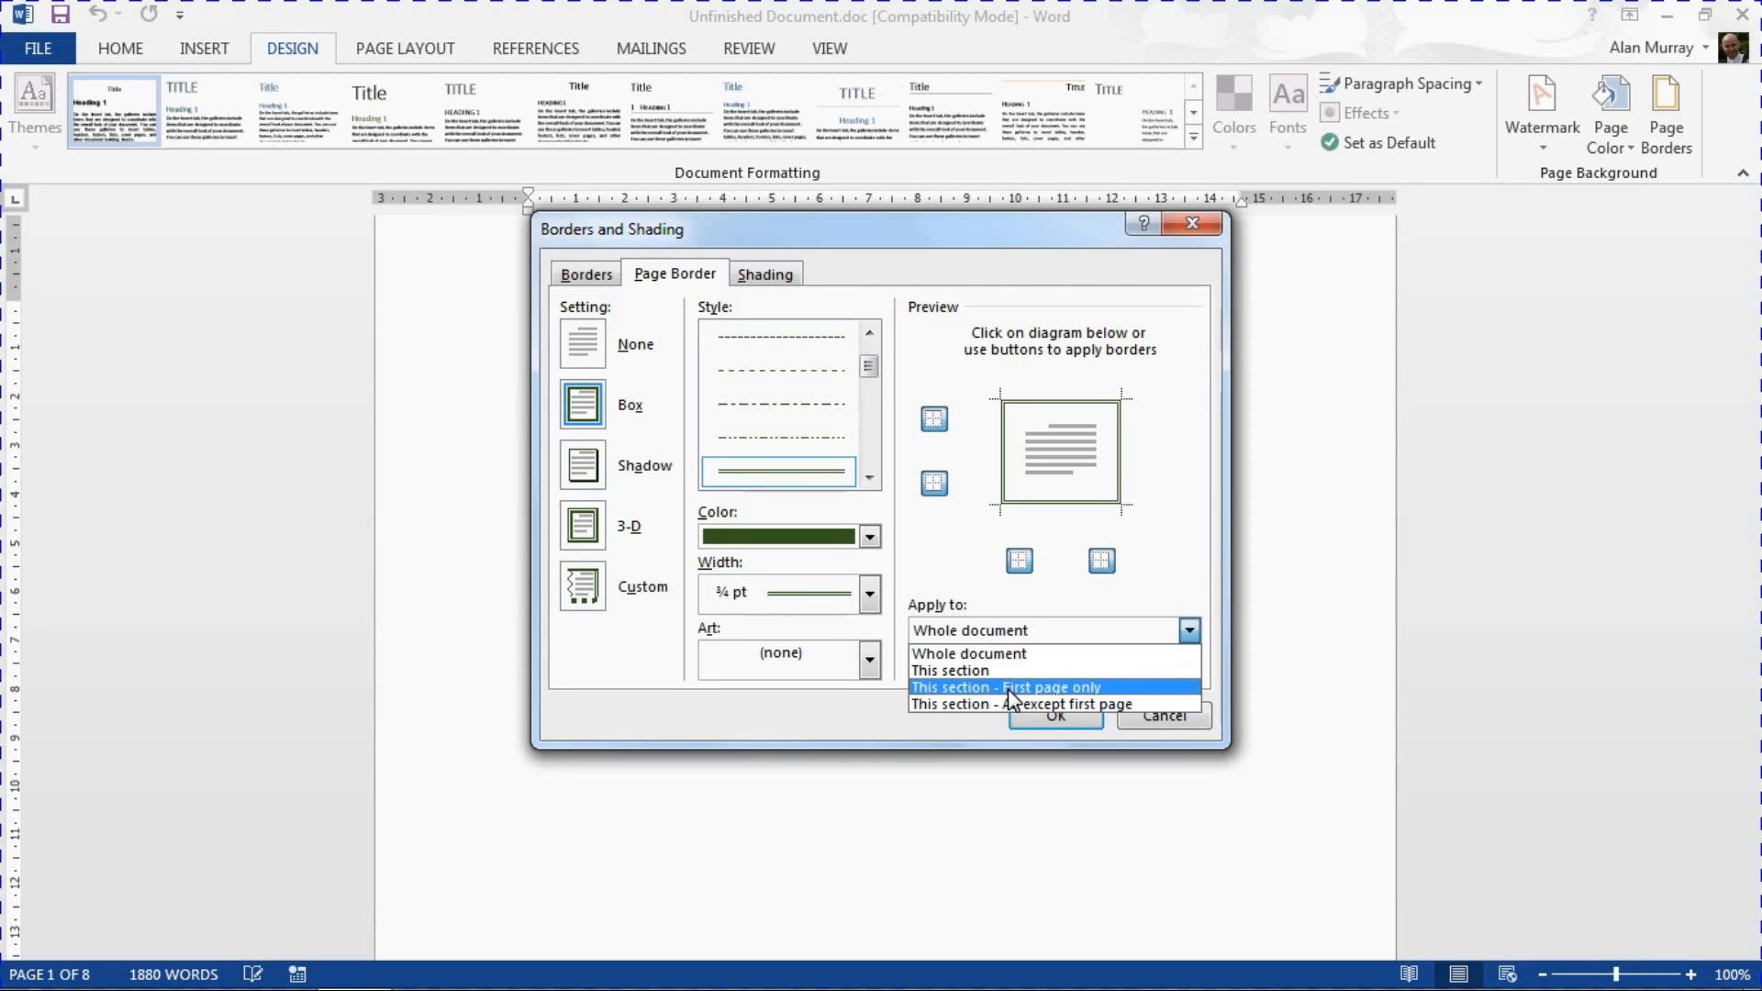
pyautogui.click(1005, 686)
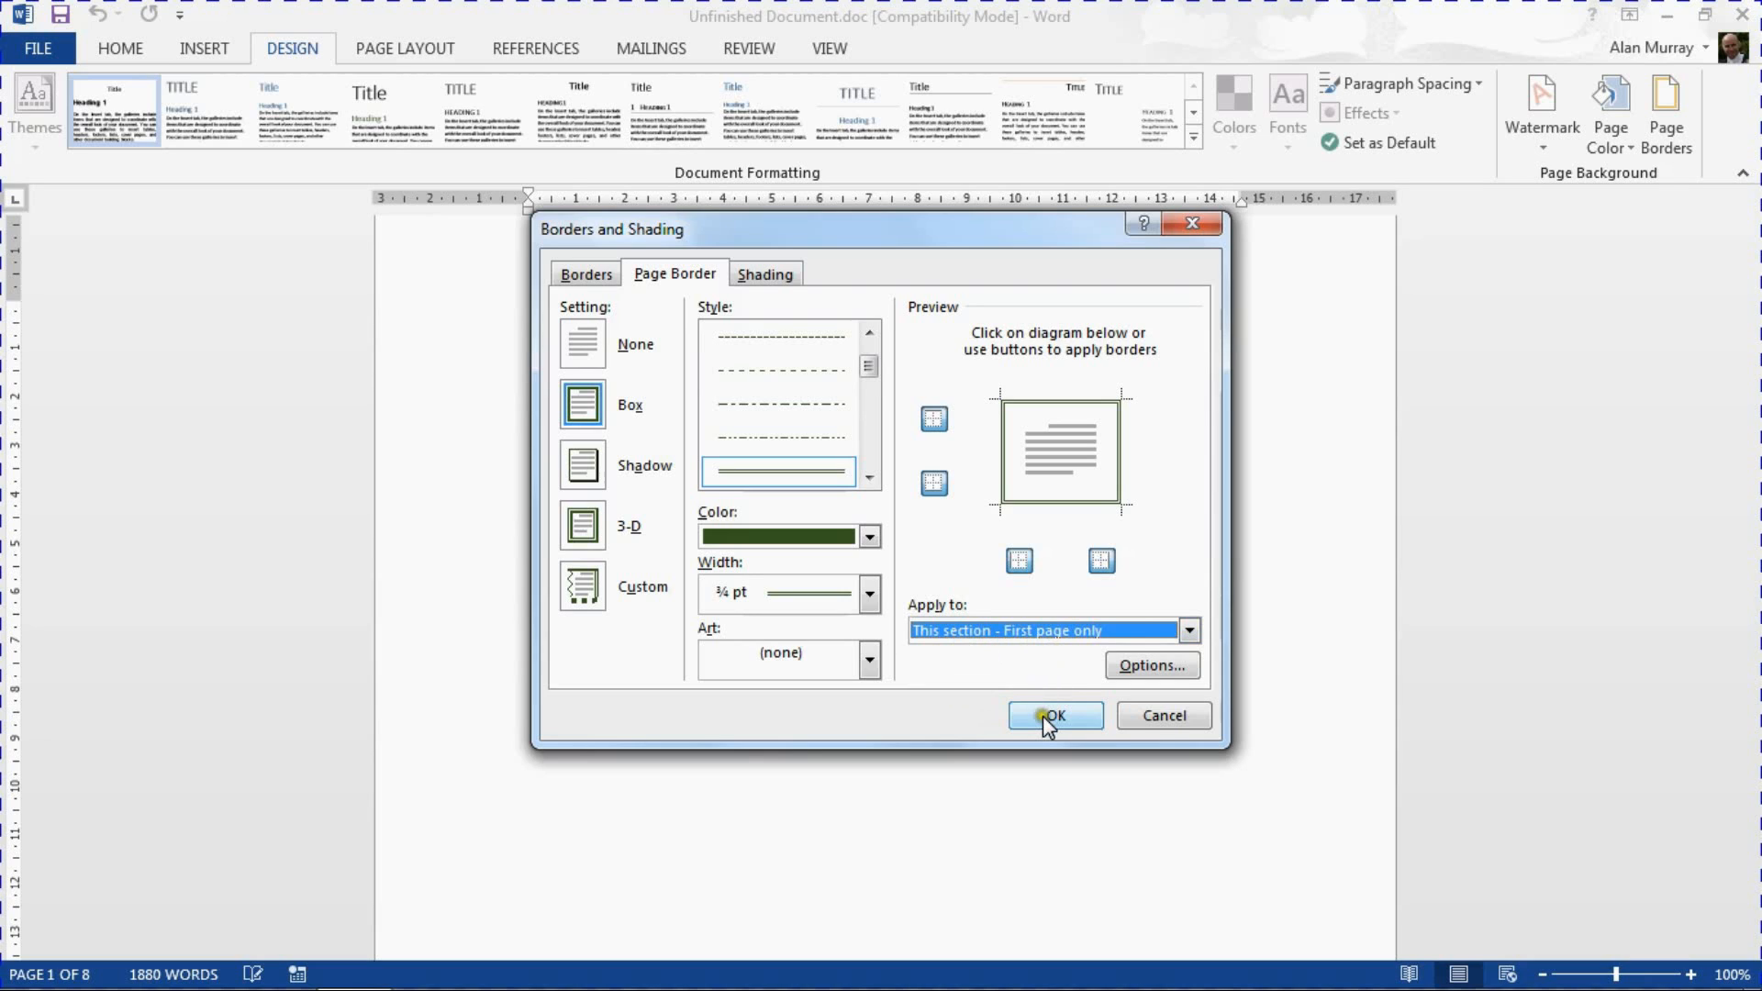
pyautogui.click(1055, 716)
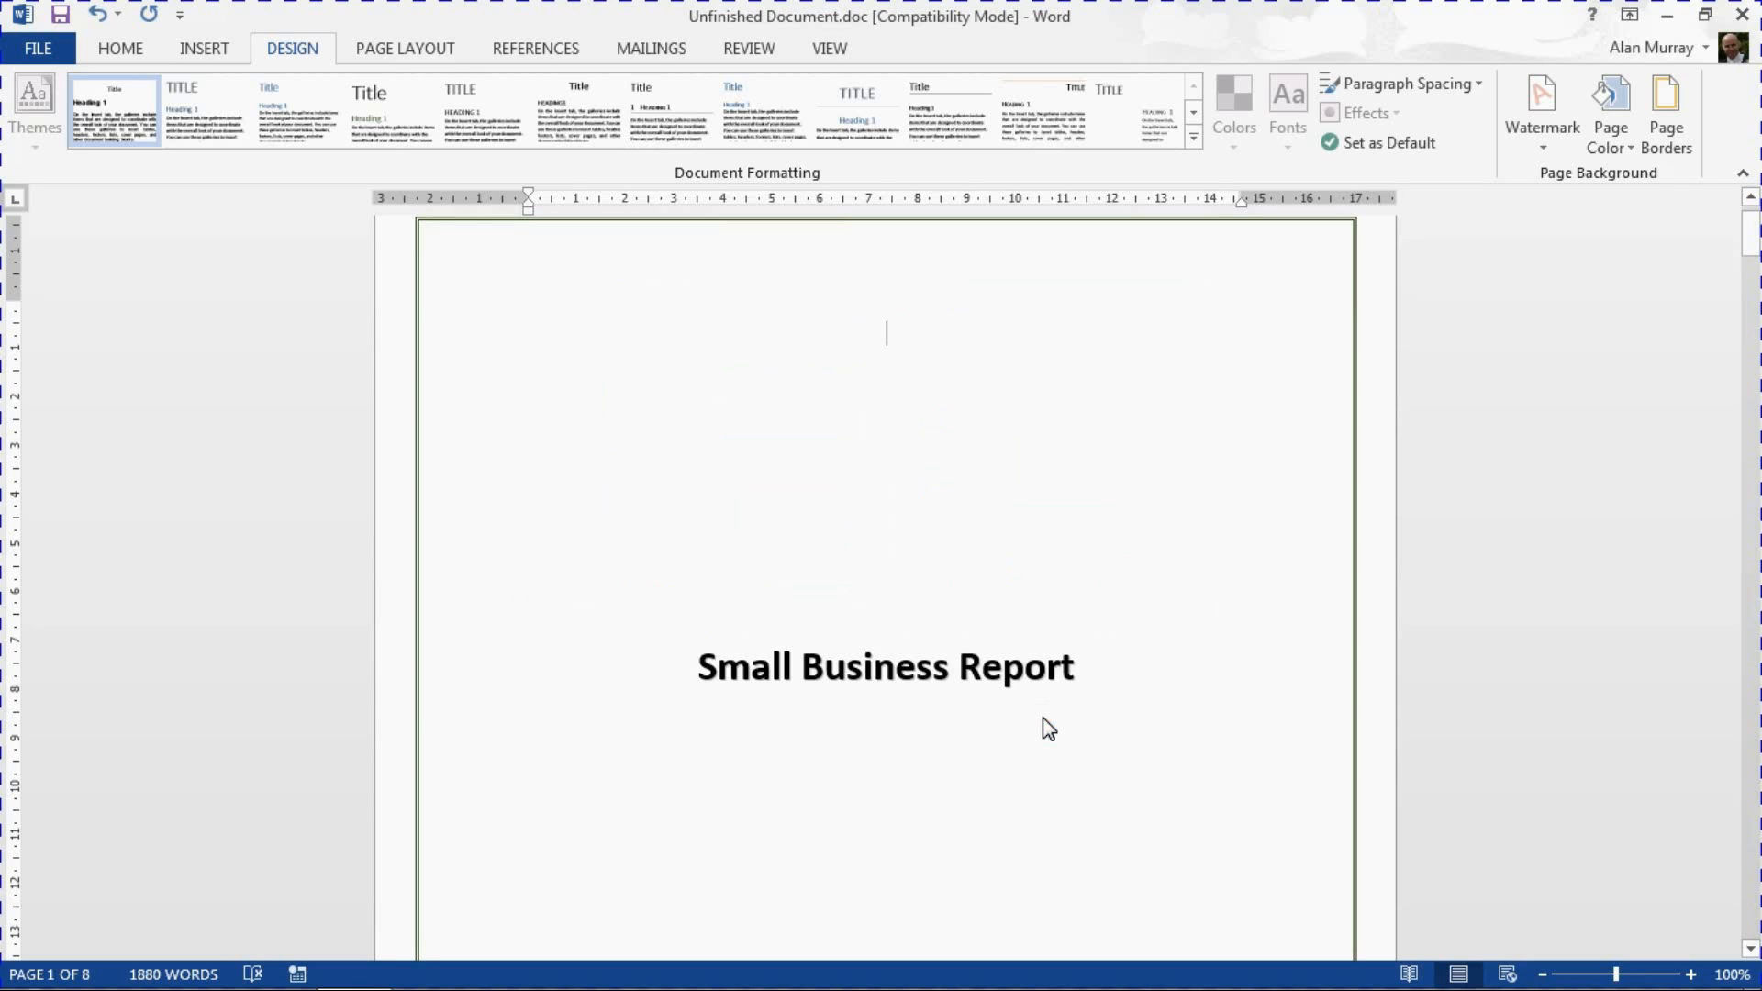
pyautogui.moveTo(1206, 503)
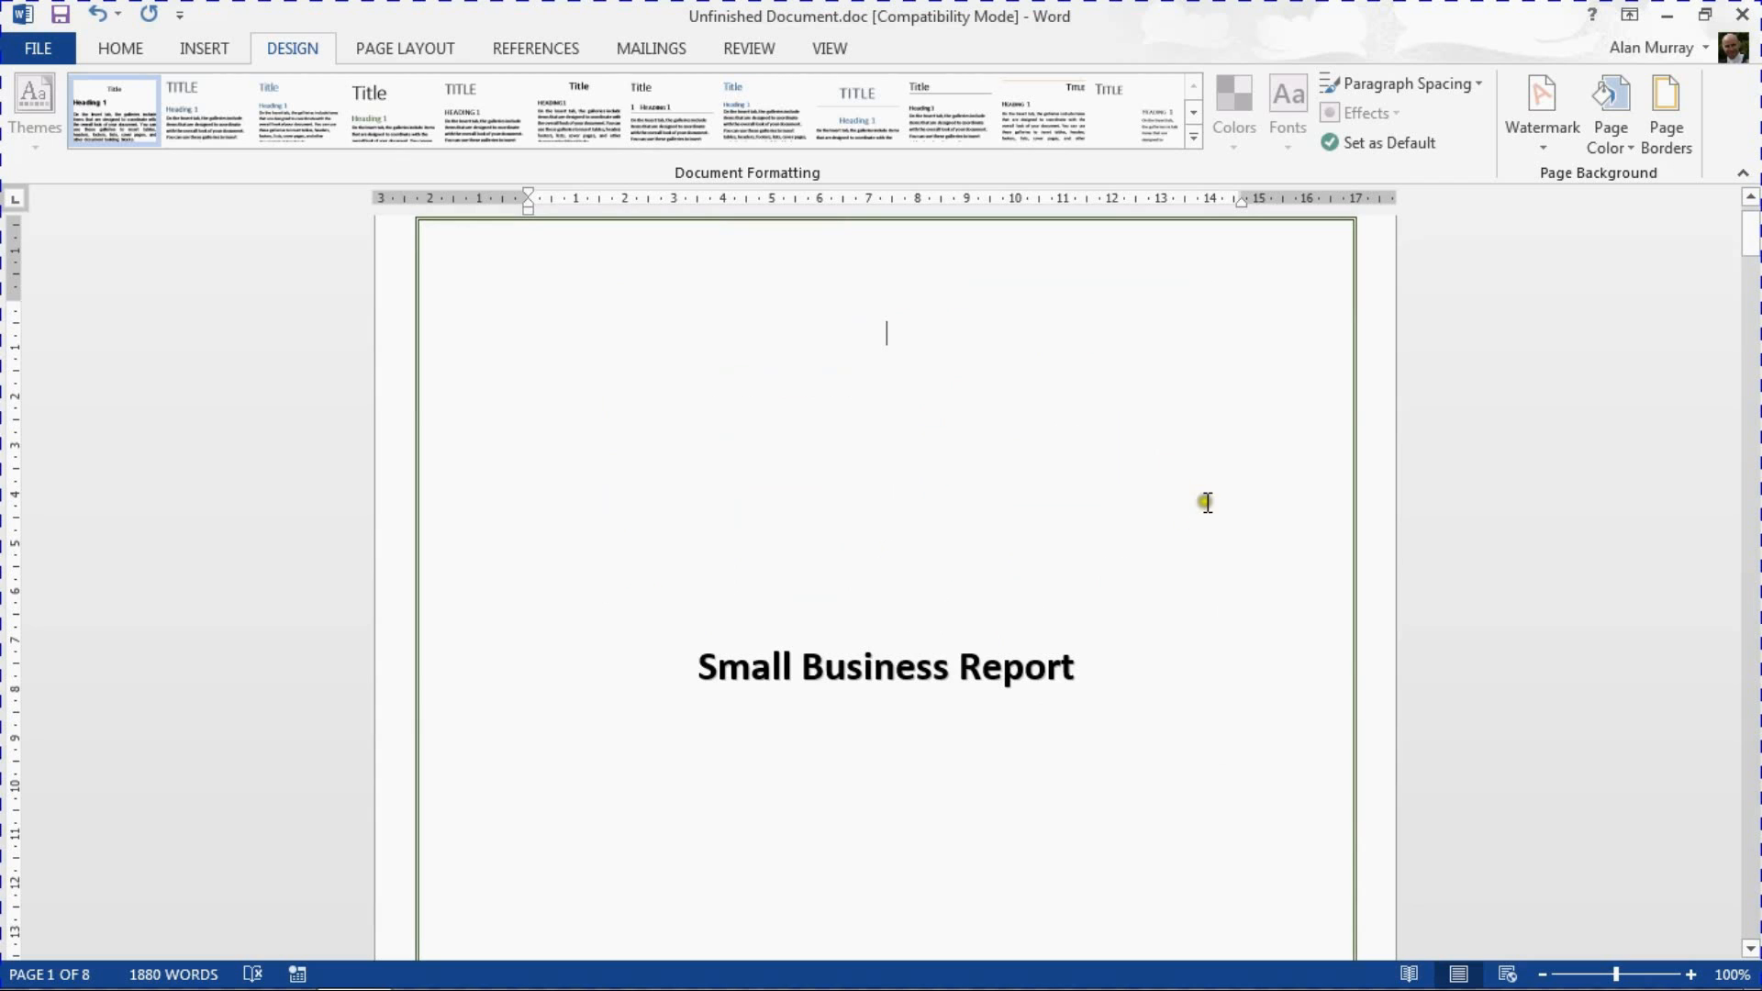